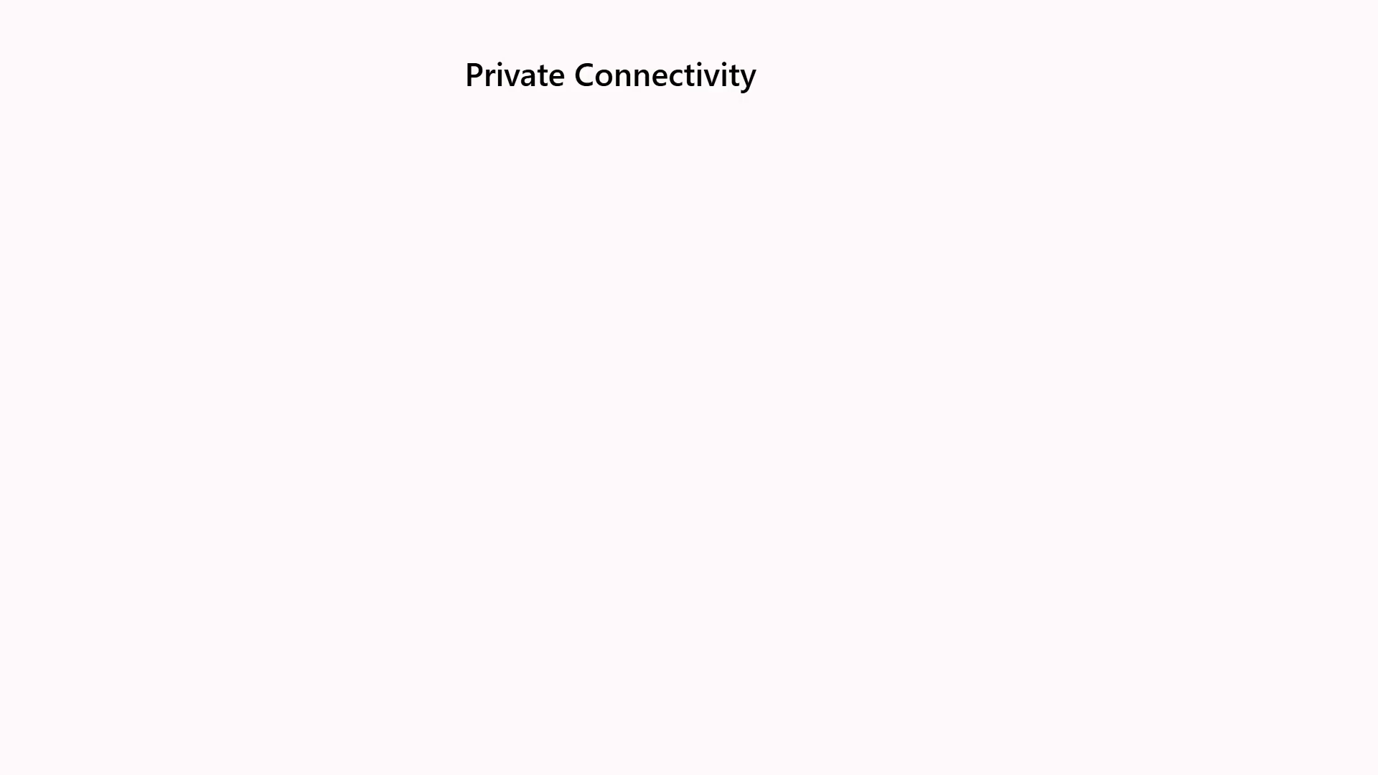
mouse_move(431, 302)
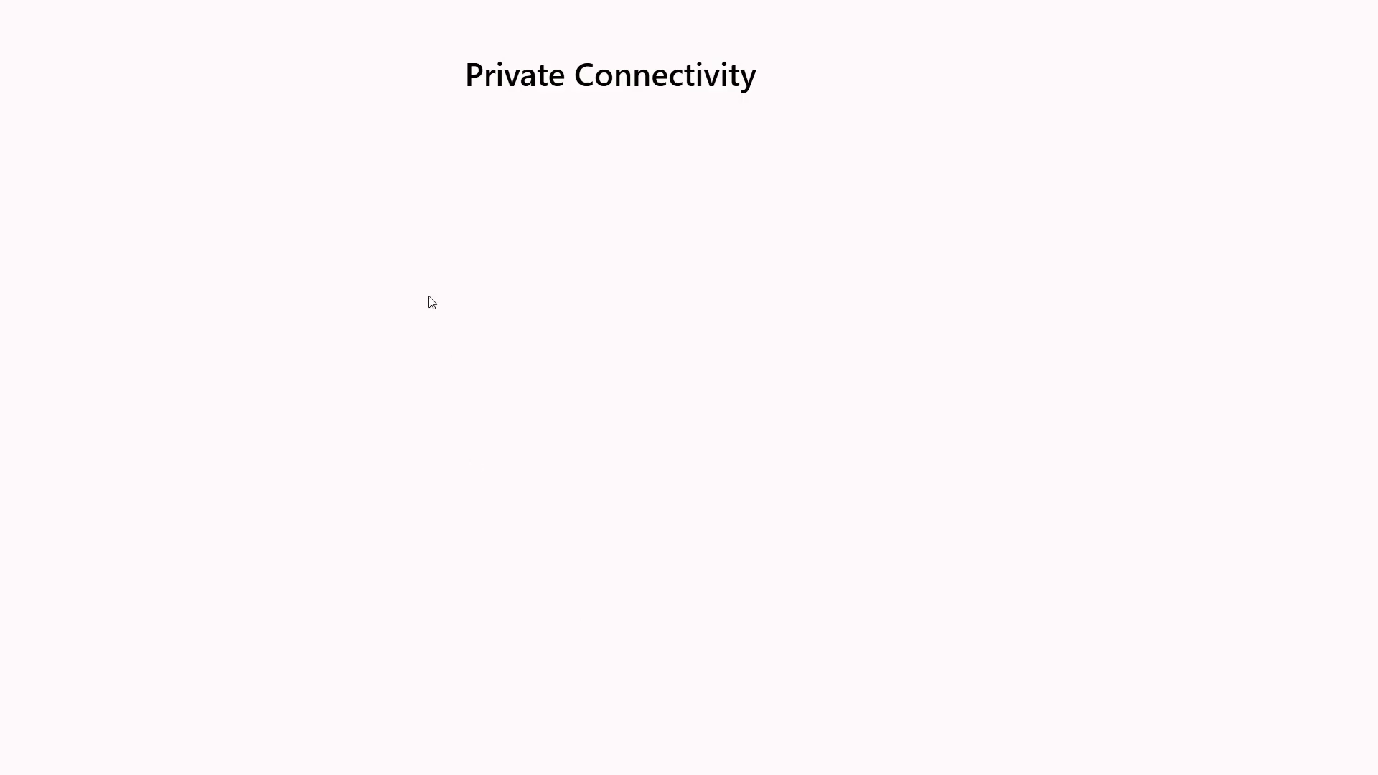
mouse_move(331, 569)
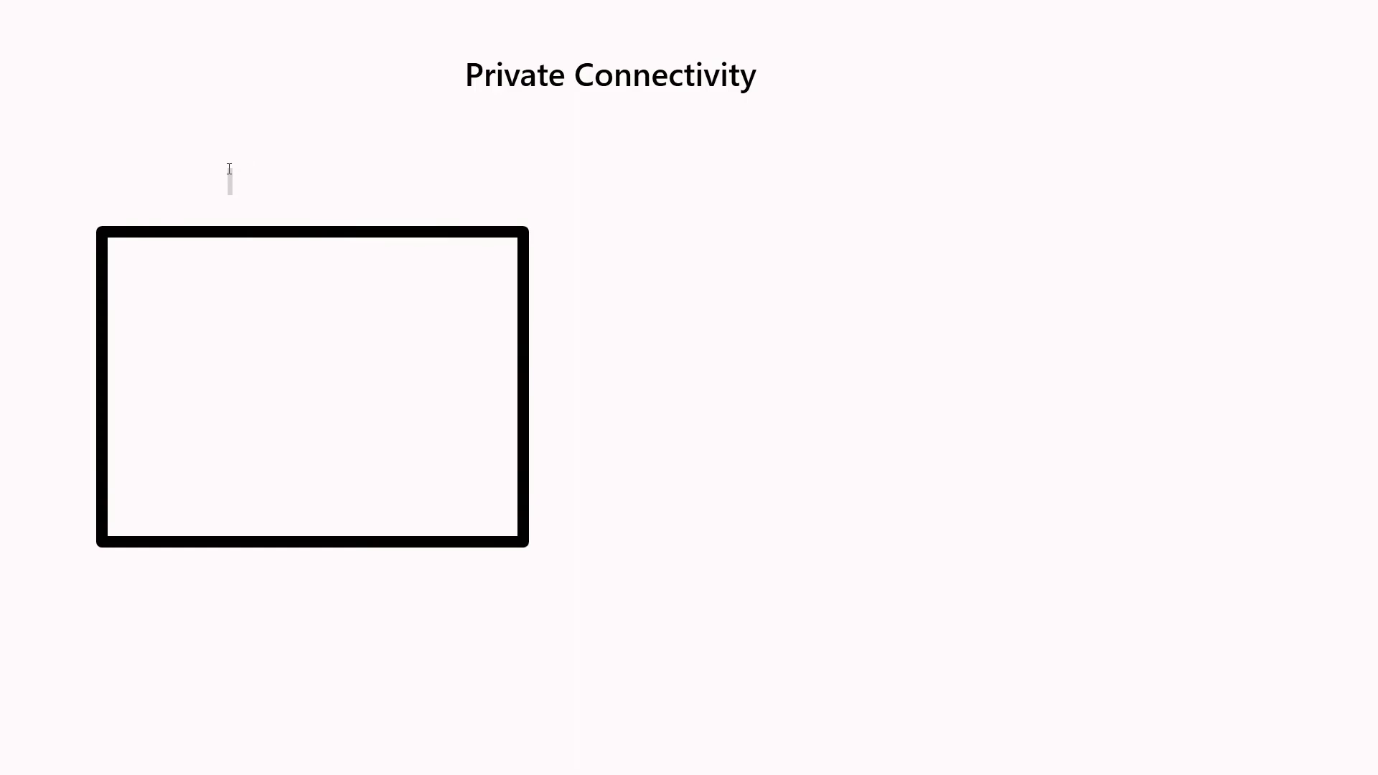
Step: Label the large frame 'Private Network'
type("Private Netw")
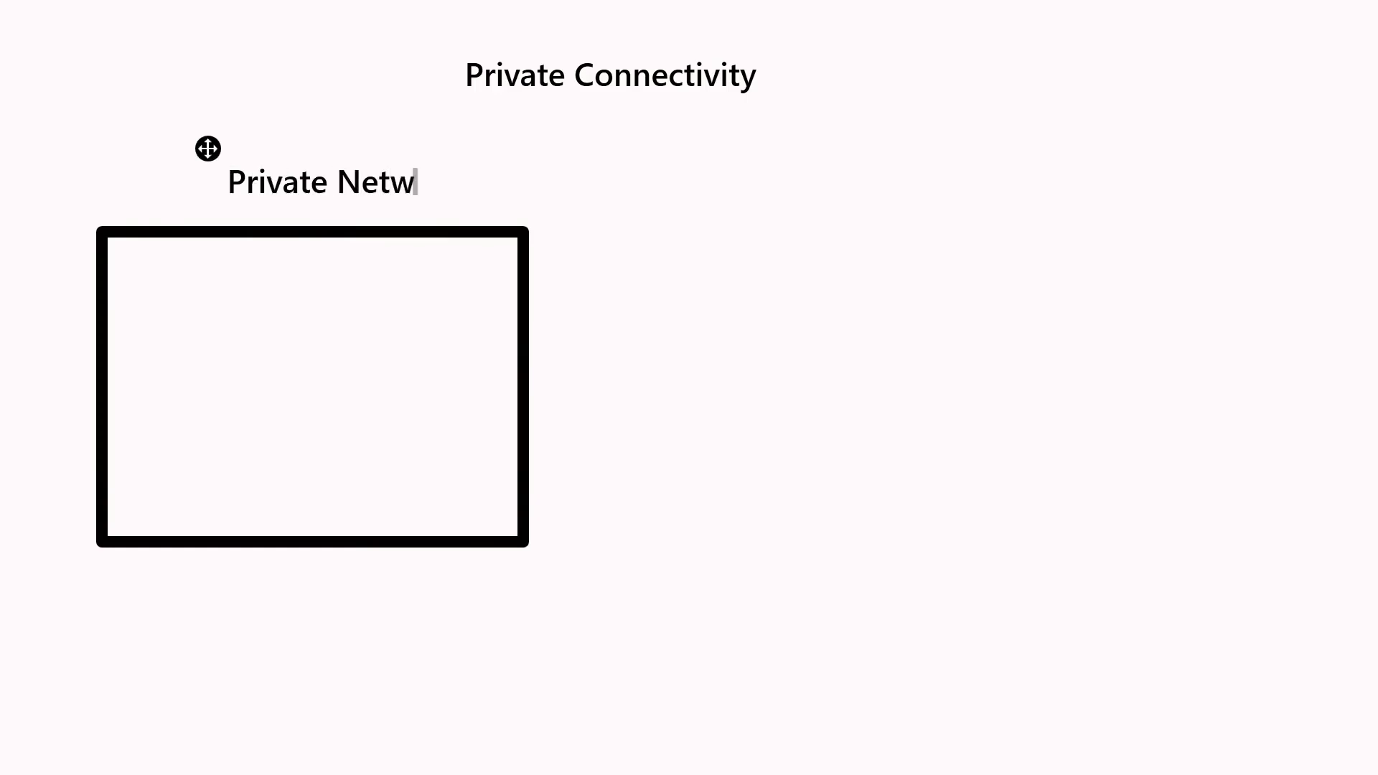
type("ork")
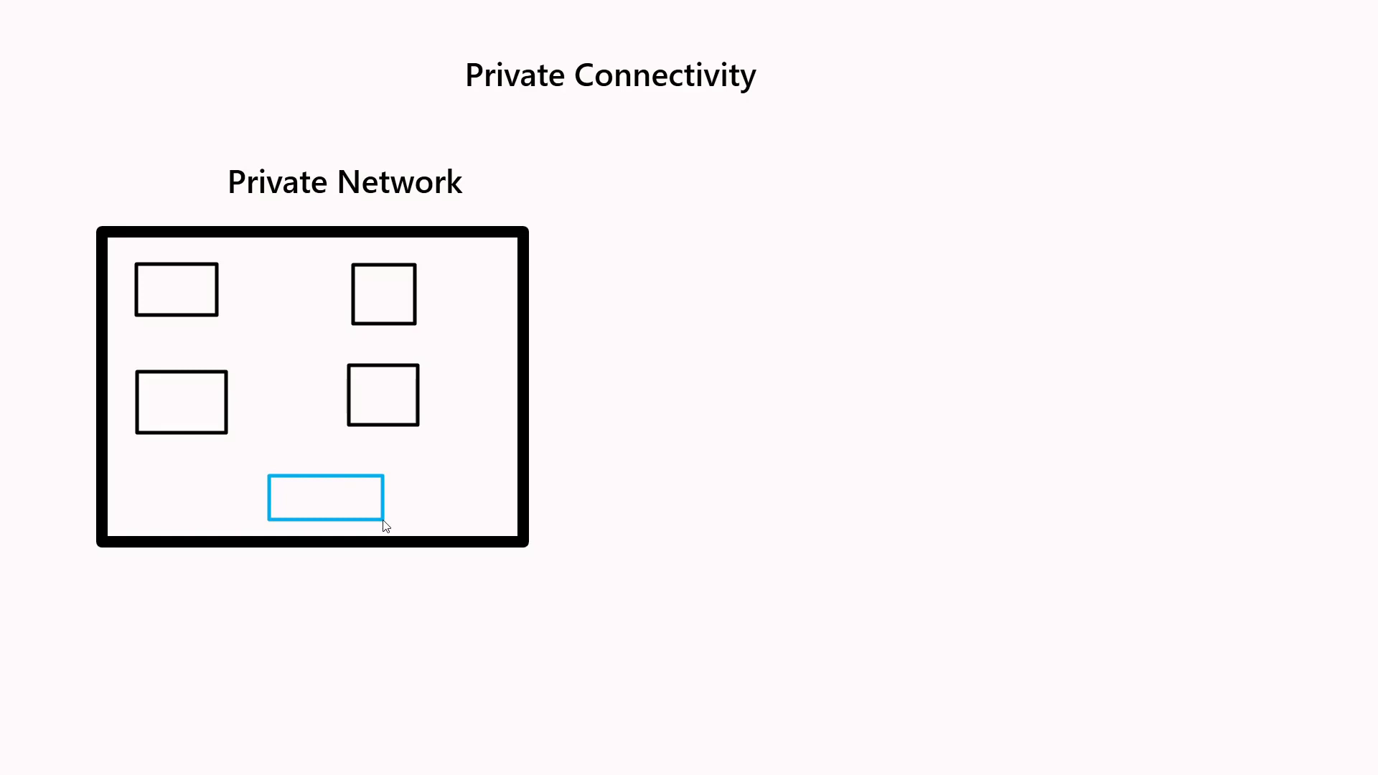
mouse_move(300, 597)
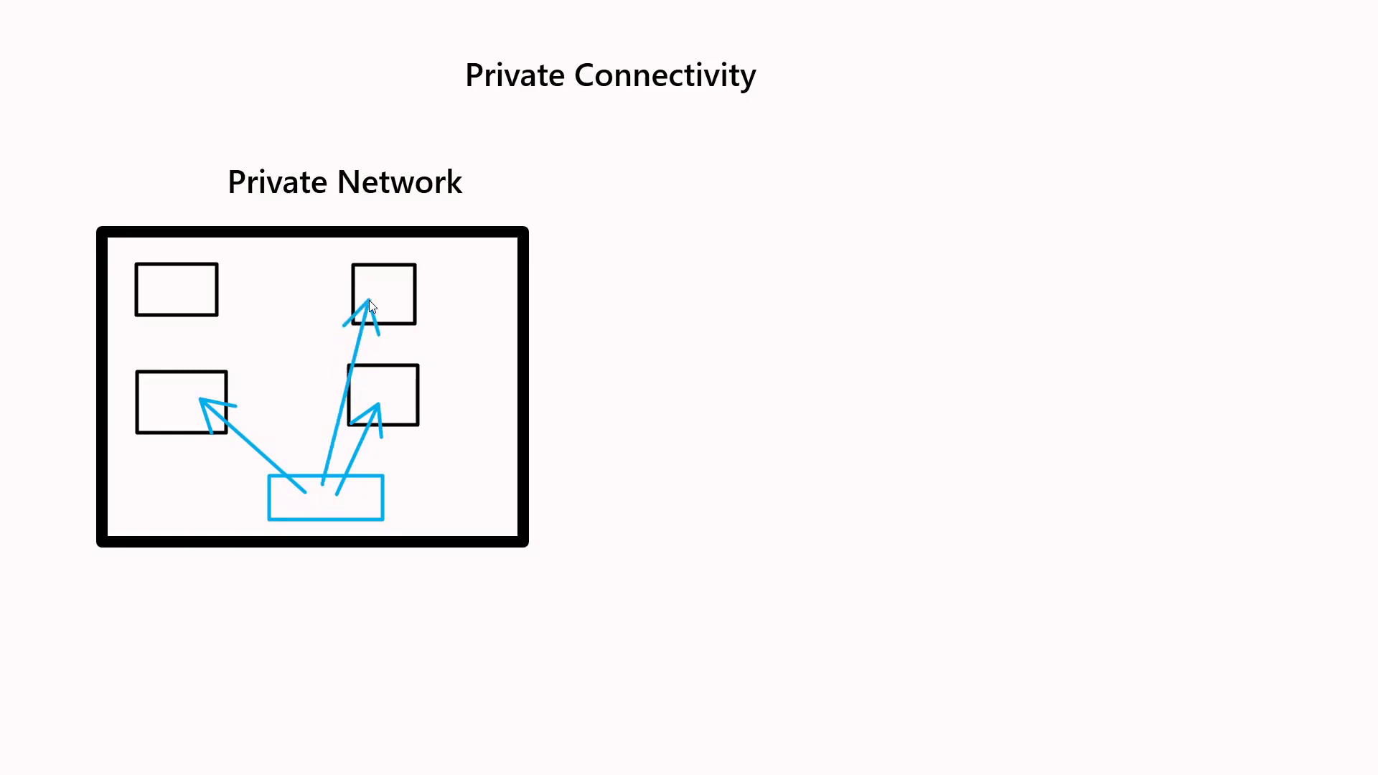
mouse_move(1003, 406)
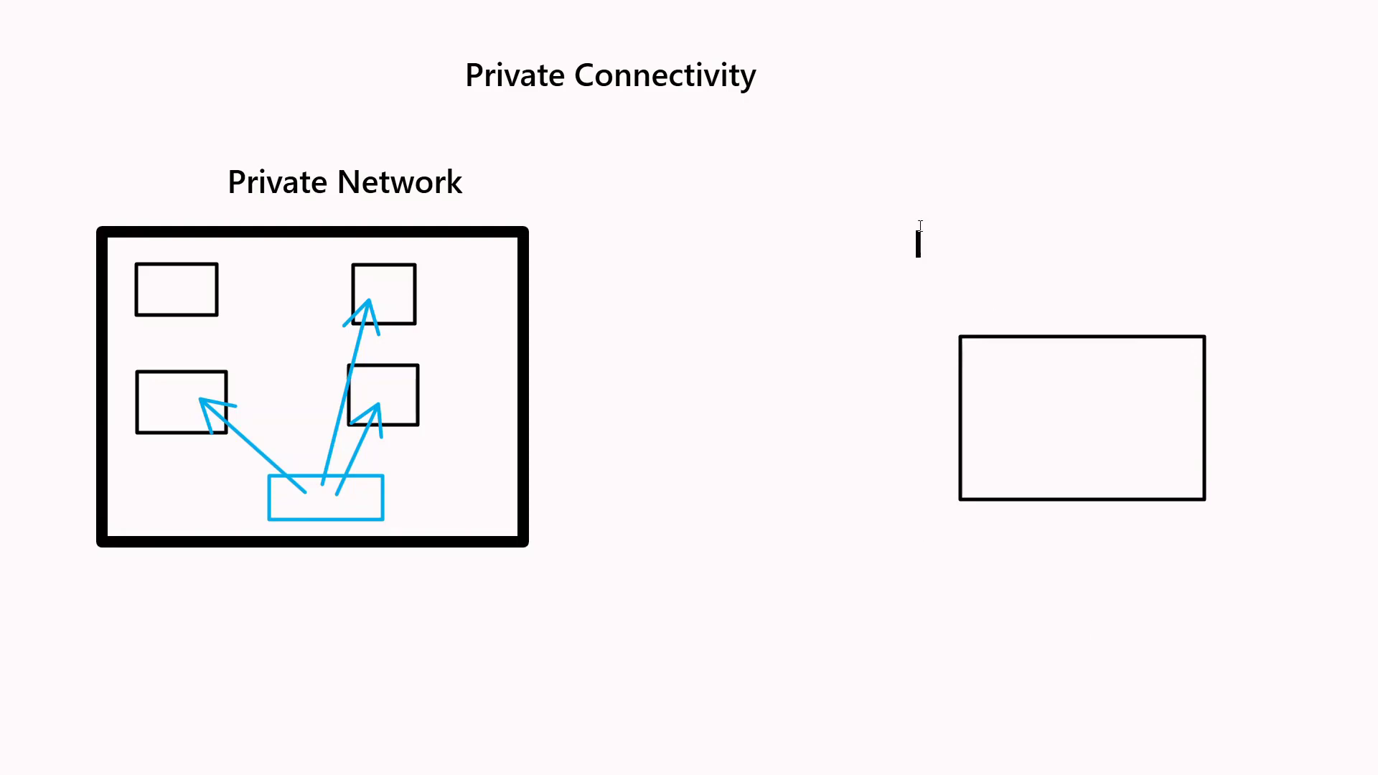
Step: Label the new box 'Home Private Network' and its red router 'Router - ISP'
type("Home Private Network")
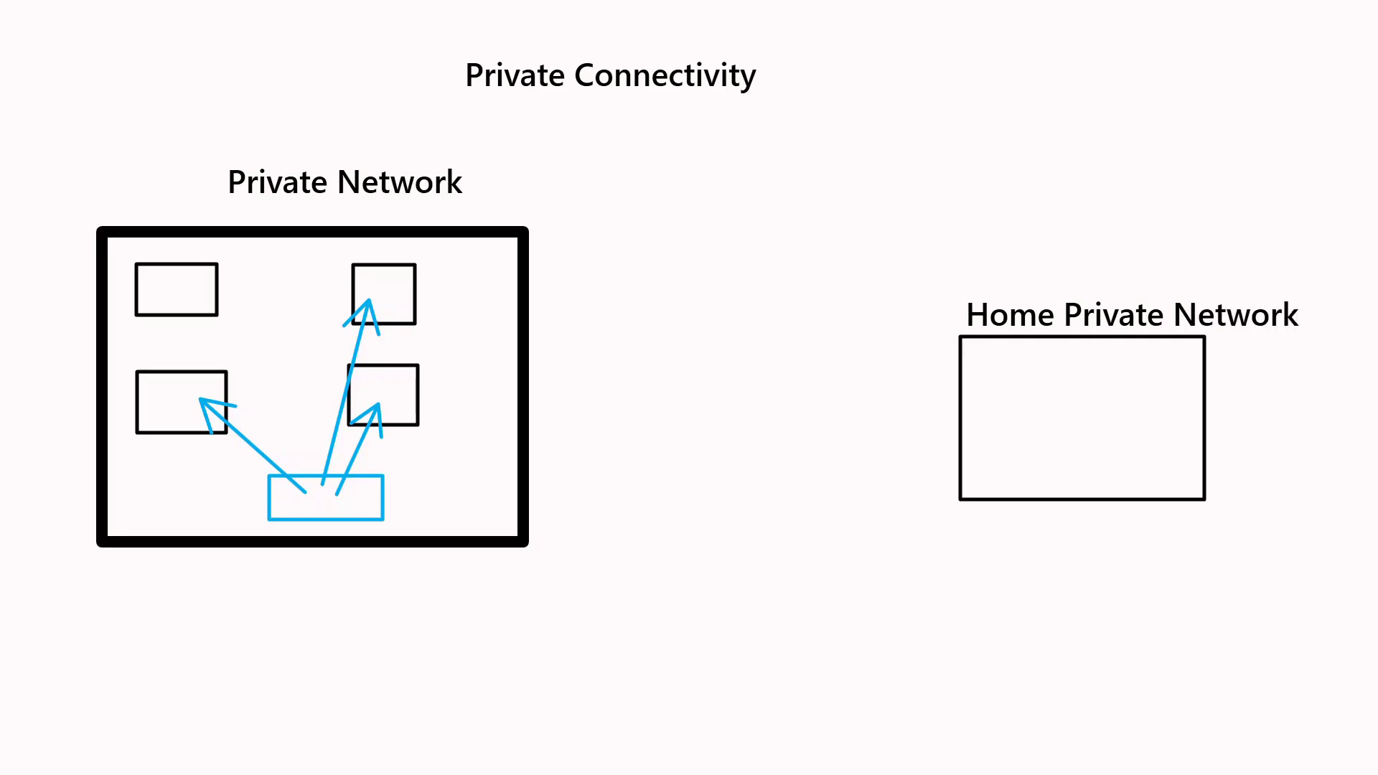
mouse_move(972, 369)
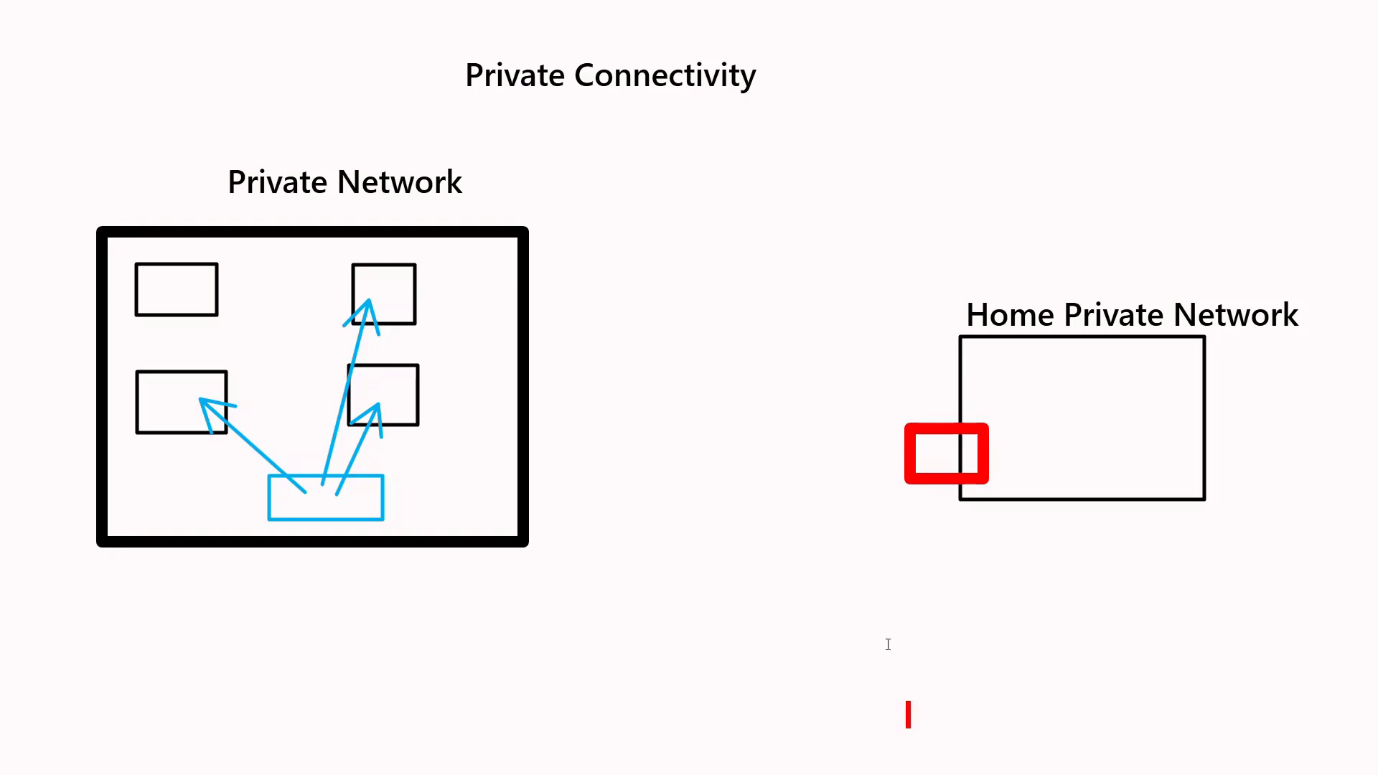
type("Router - ISP")
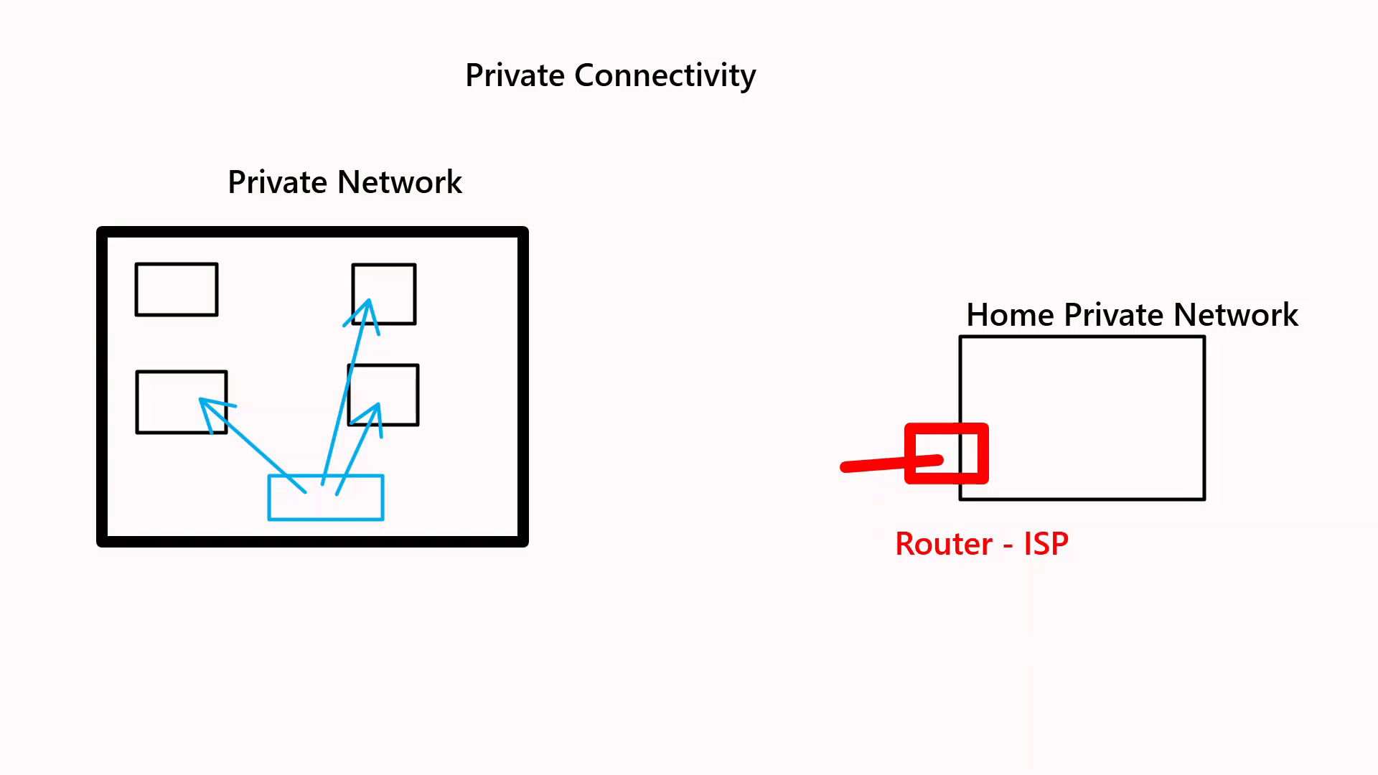
mouse_move(614, 227)
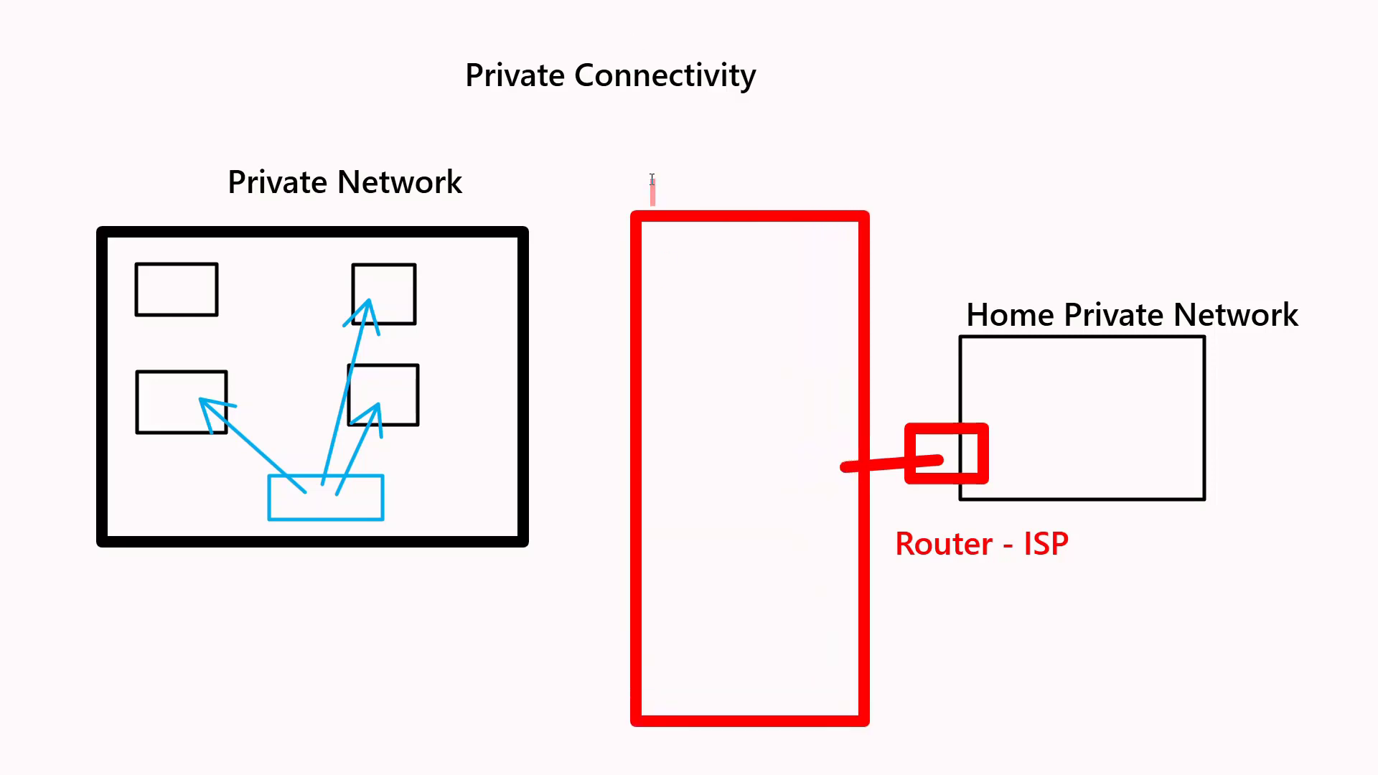
Step: Label the red box 'Public Network - Internet' and link the office router to it
type("Public Network - Int")
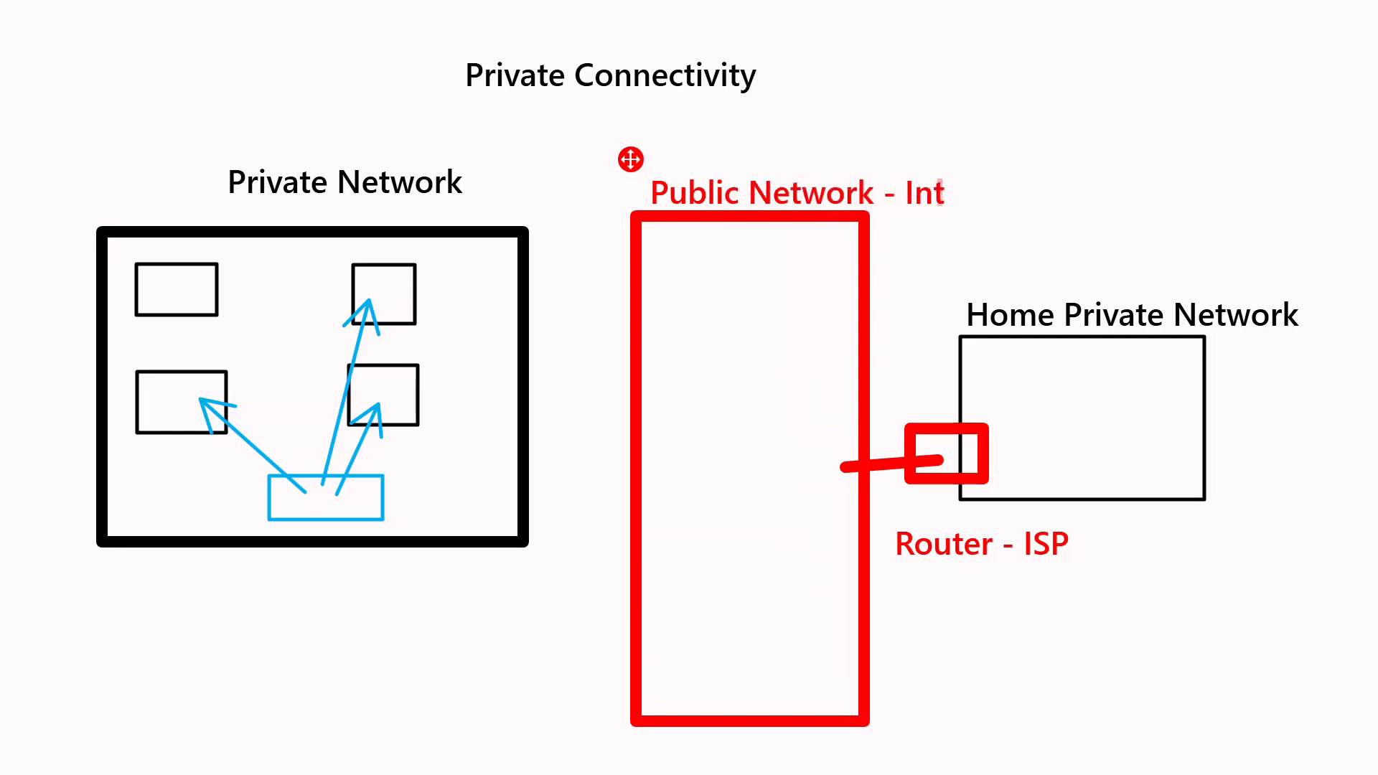
type("ernet")
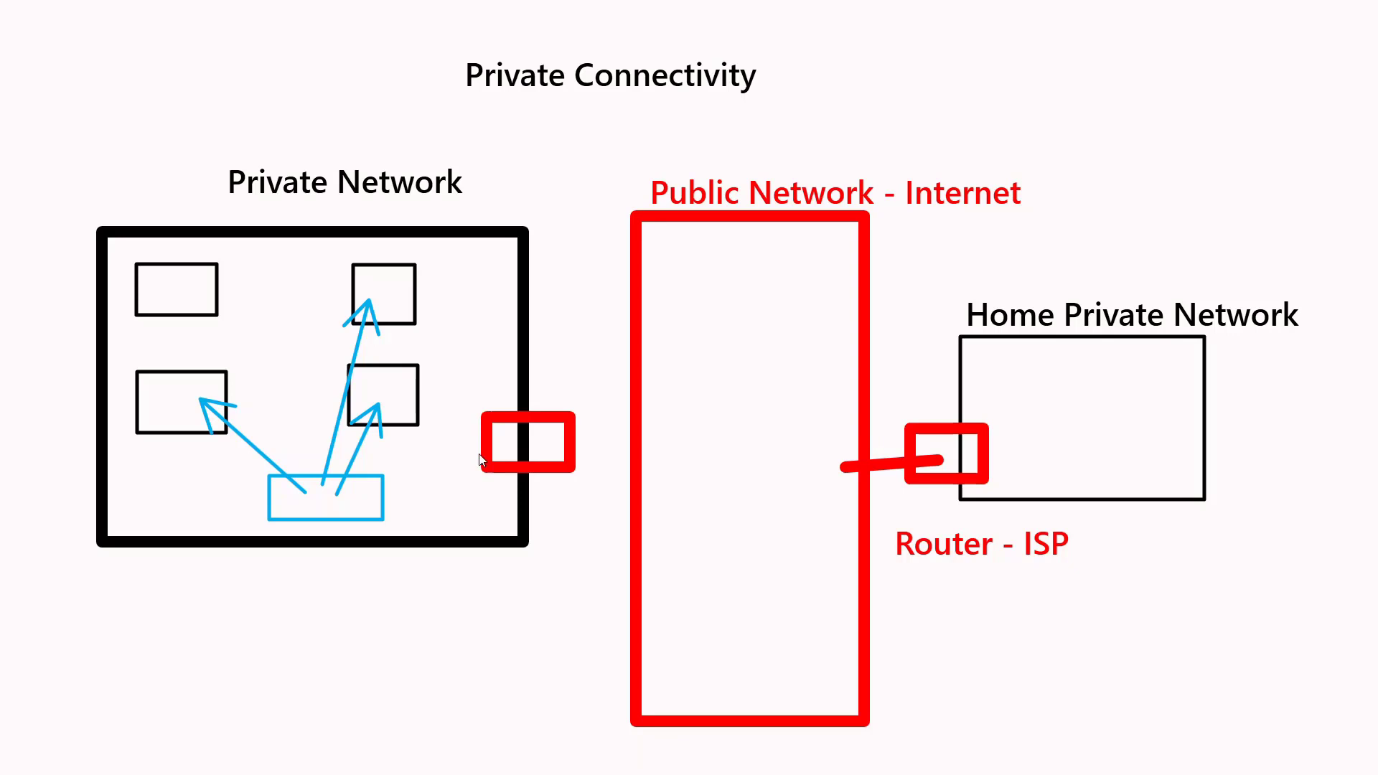
left_click_drag(571, 444, 672, 462)
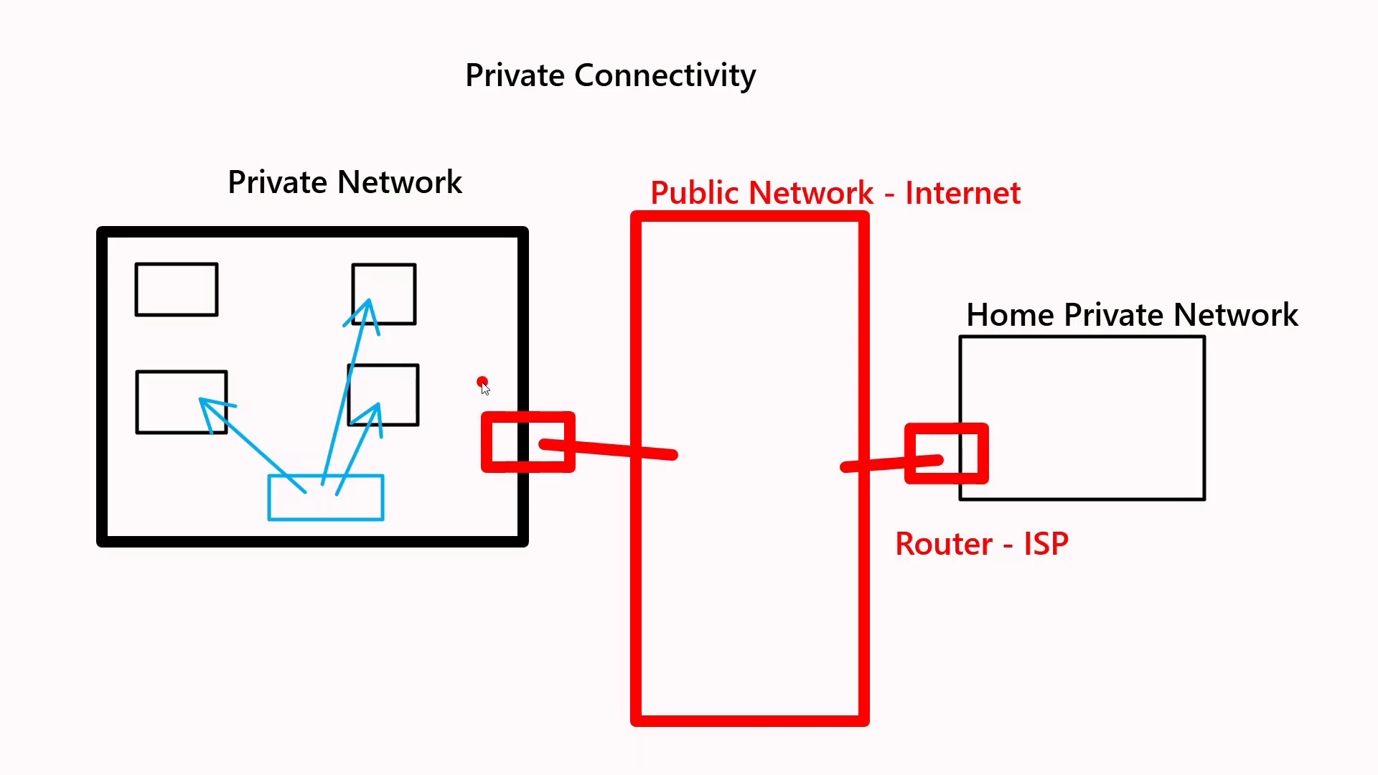
mouse_move(279, 123)
type("Office")
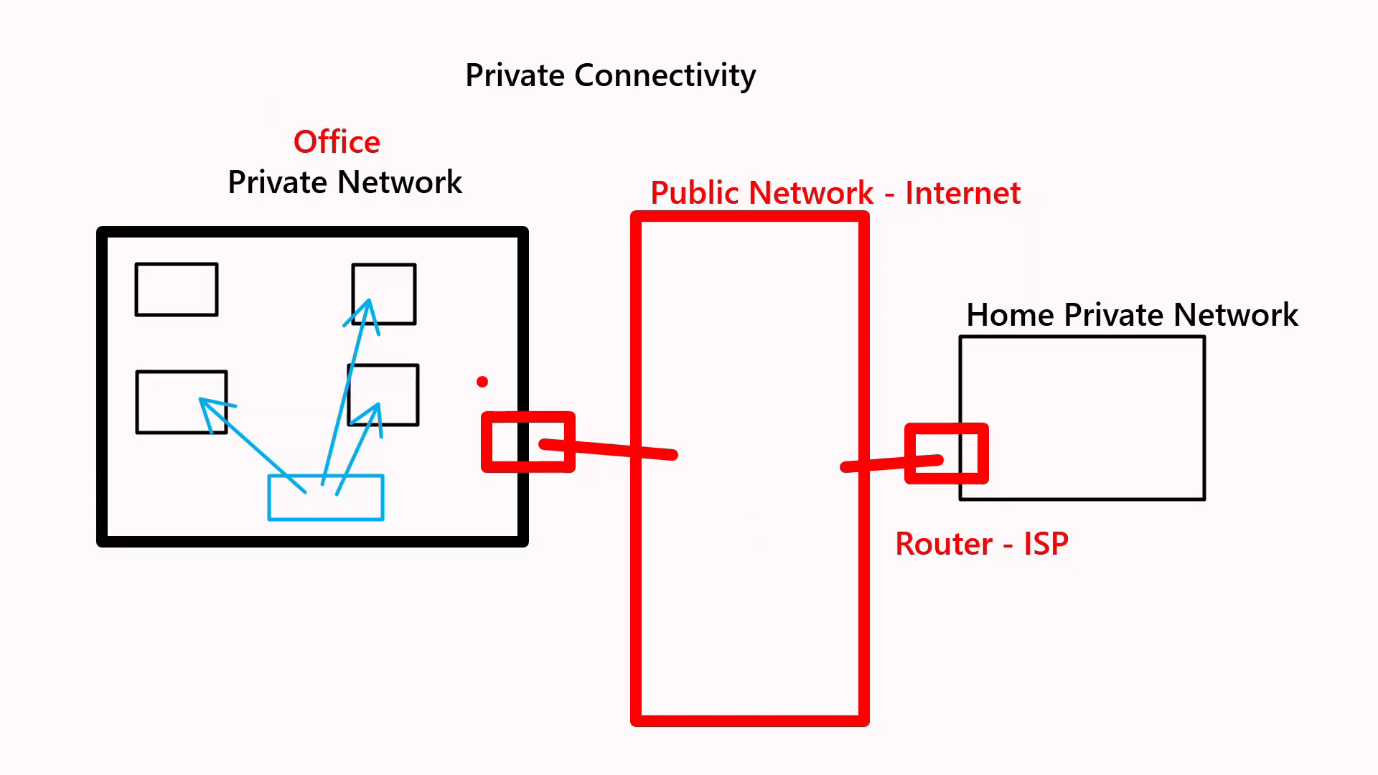
left_click_drag(857, 404, 1032, 420)
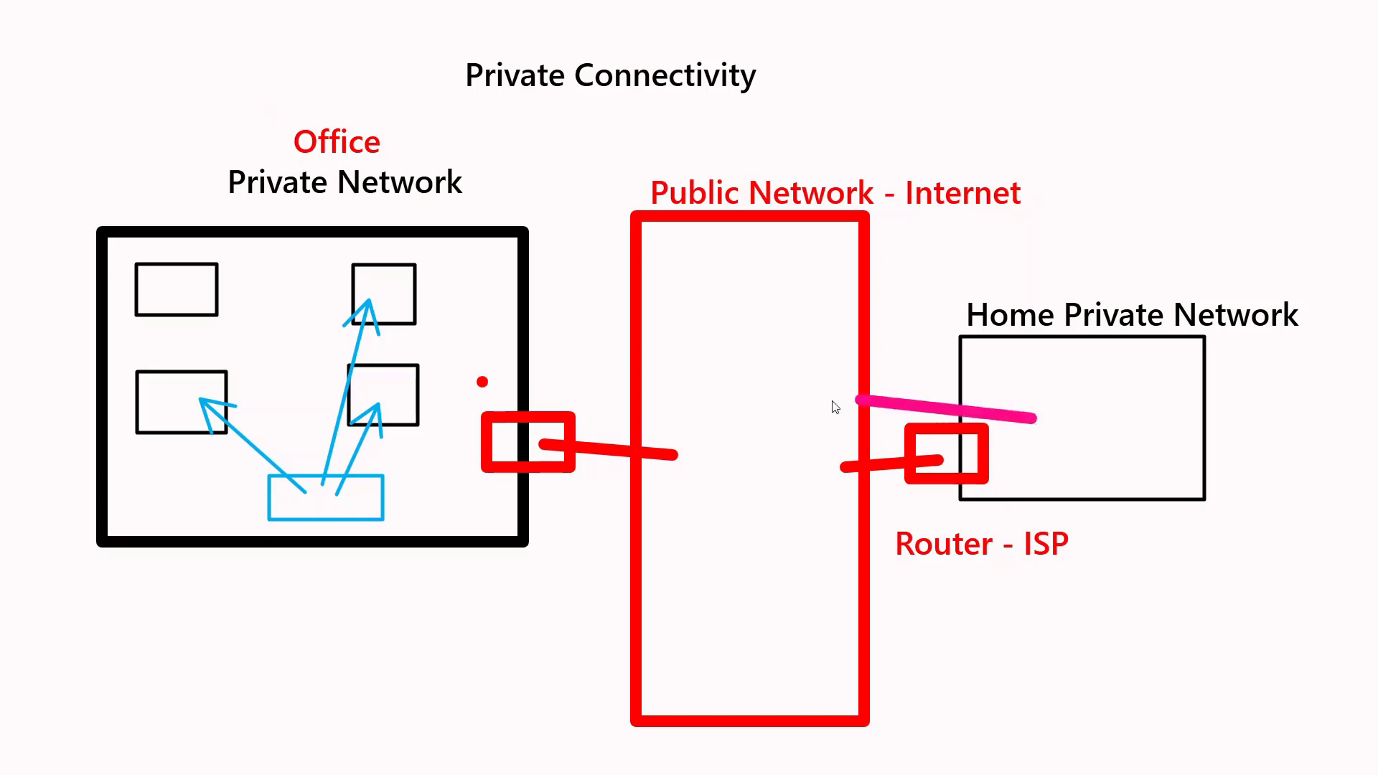
left_click_drag(1033, 419, 387, 381)
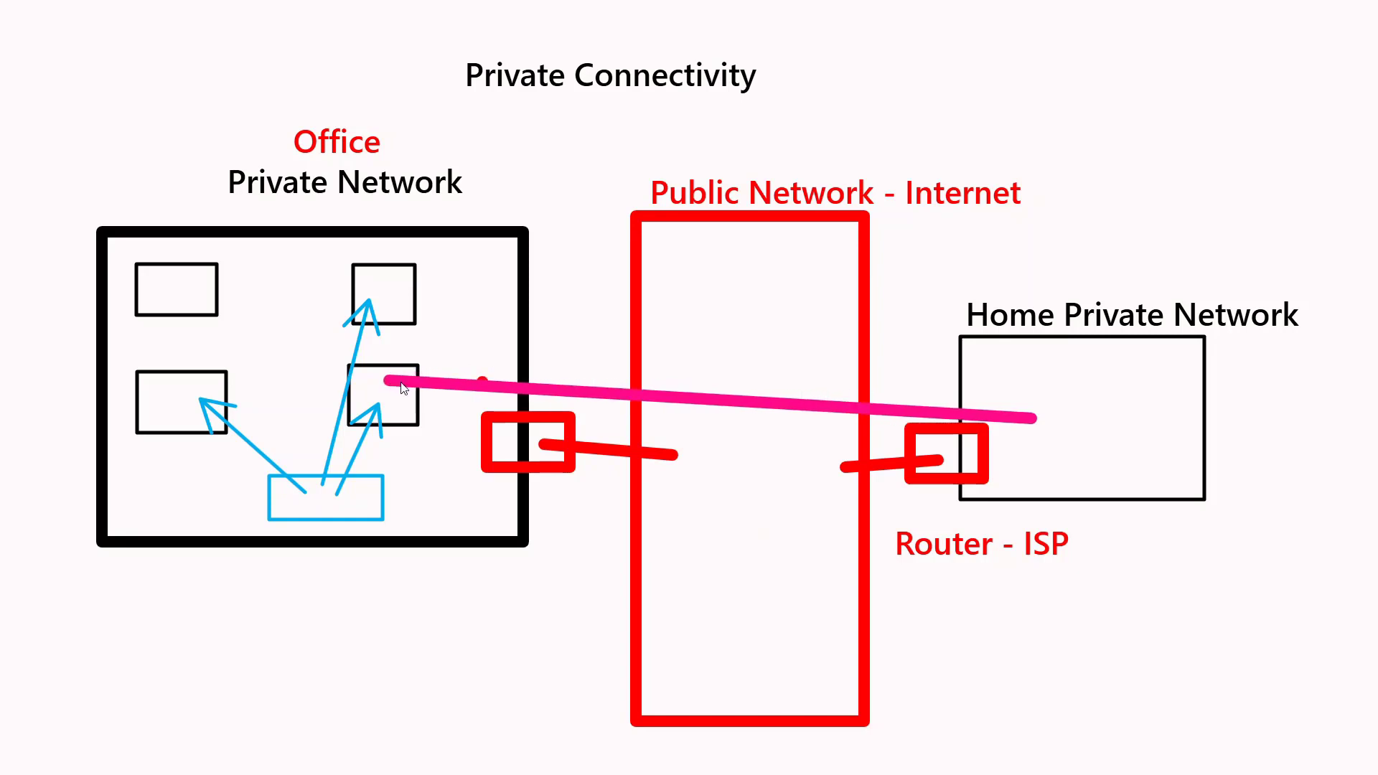
mouse_move(526, 490)
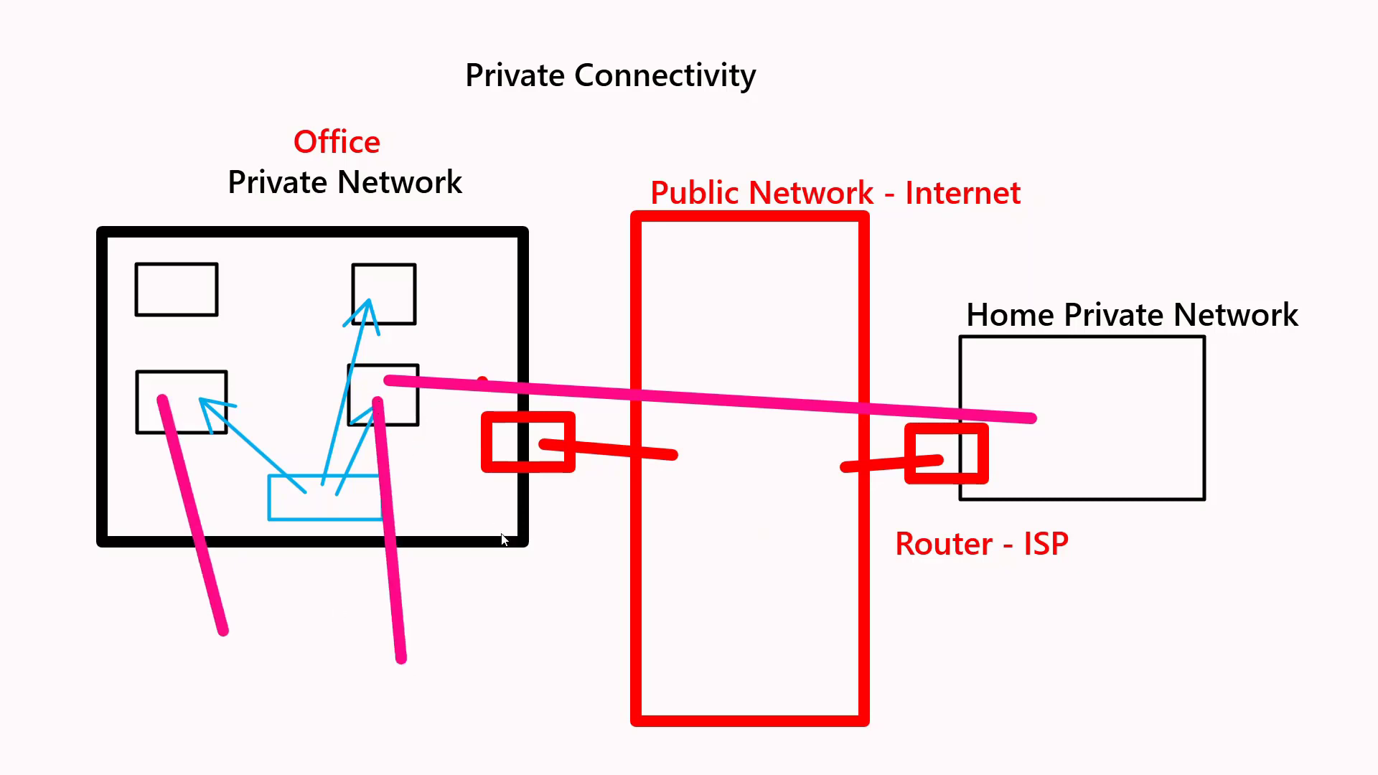
mouse_move(763, 510)
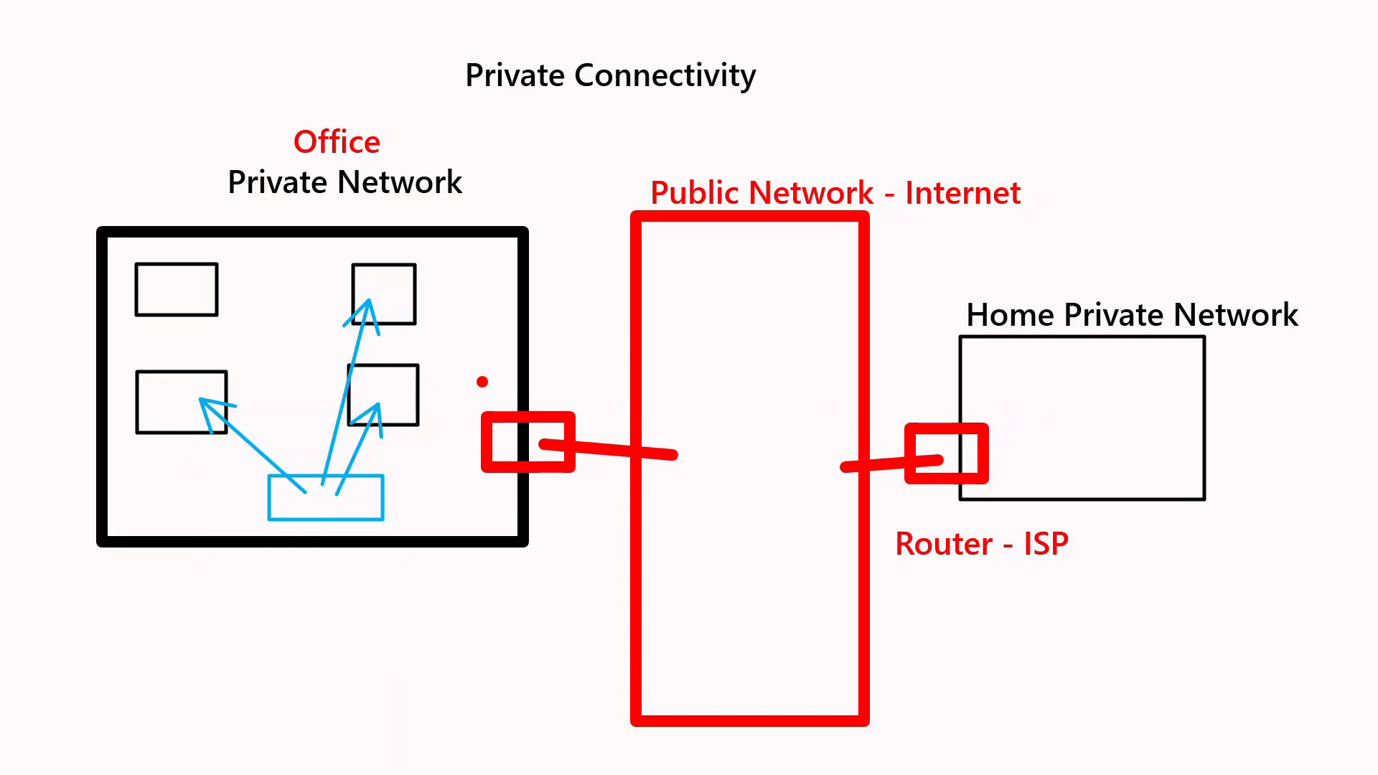
Step: Draw a blue 'VPN' link from office to home, captioned 'Over the Internet - Encrypted'
left_click_drag(632, 373, 997, 378)
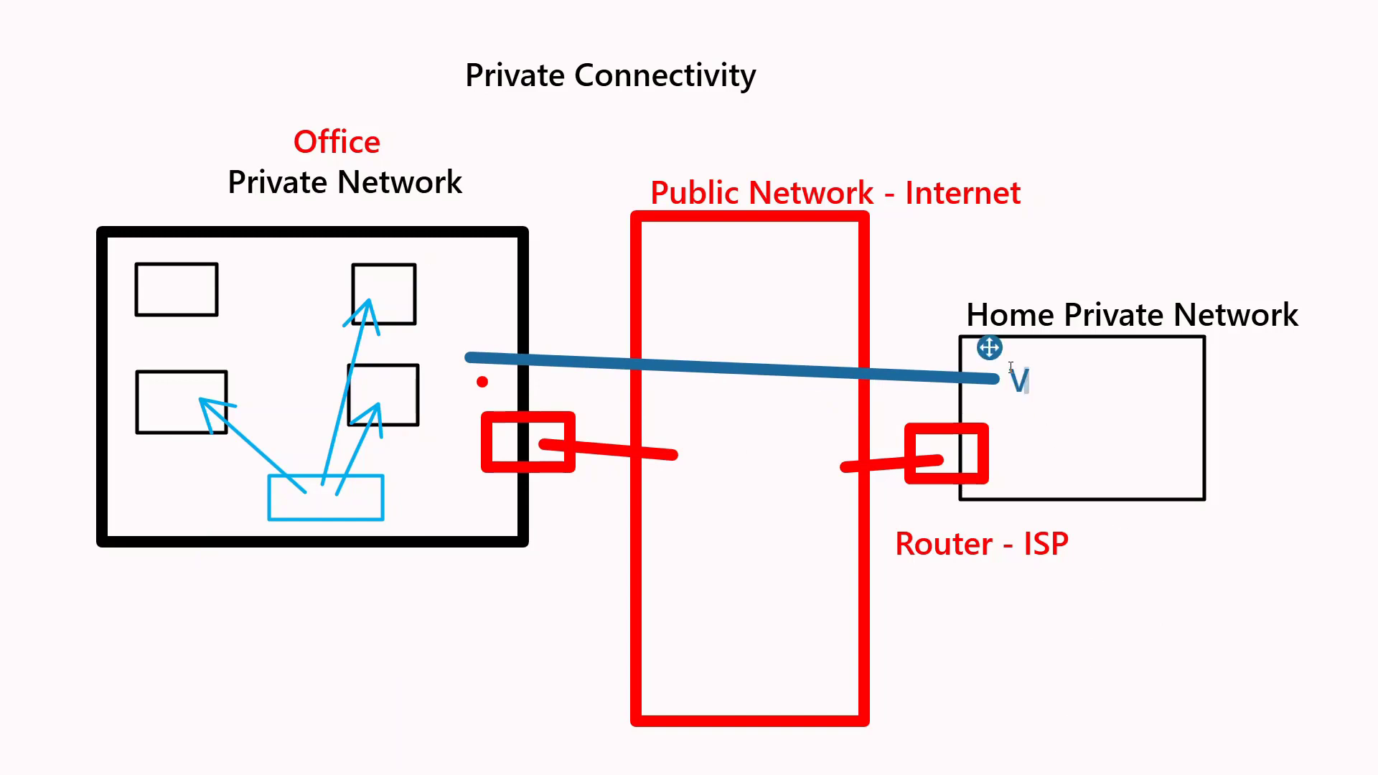
type("VPN")
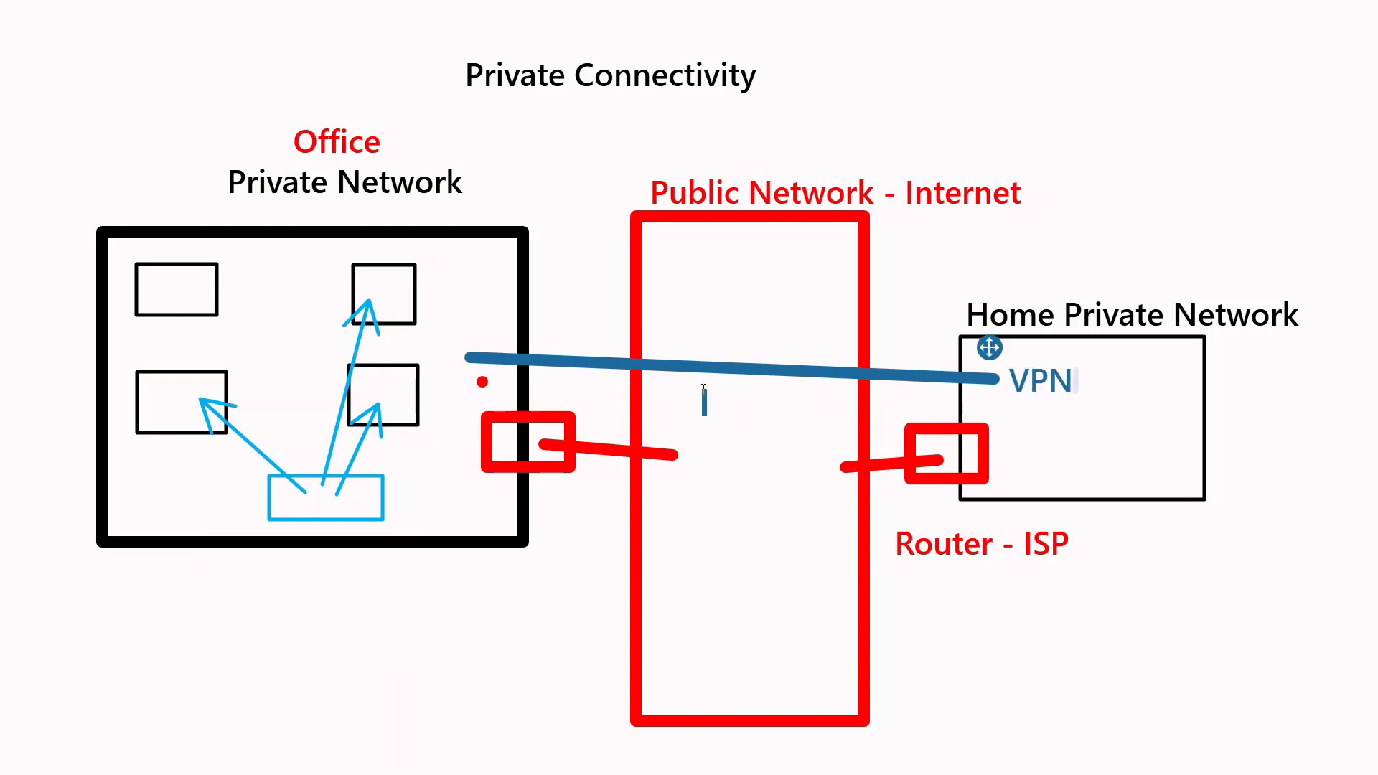
type("Over the")
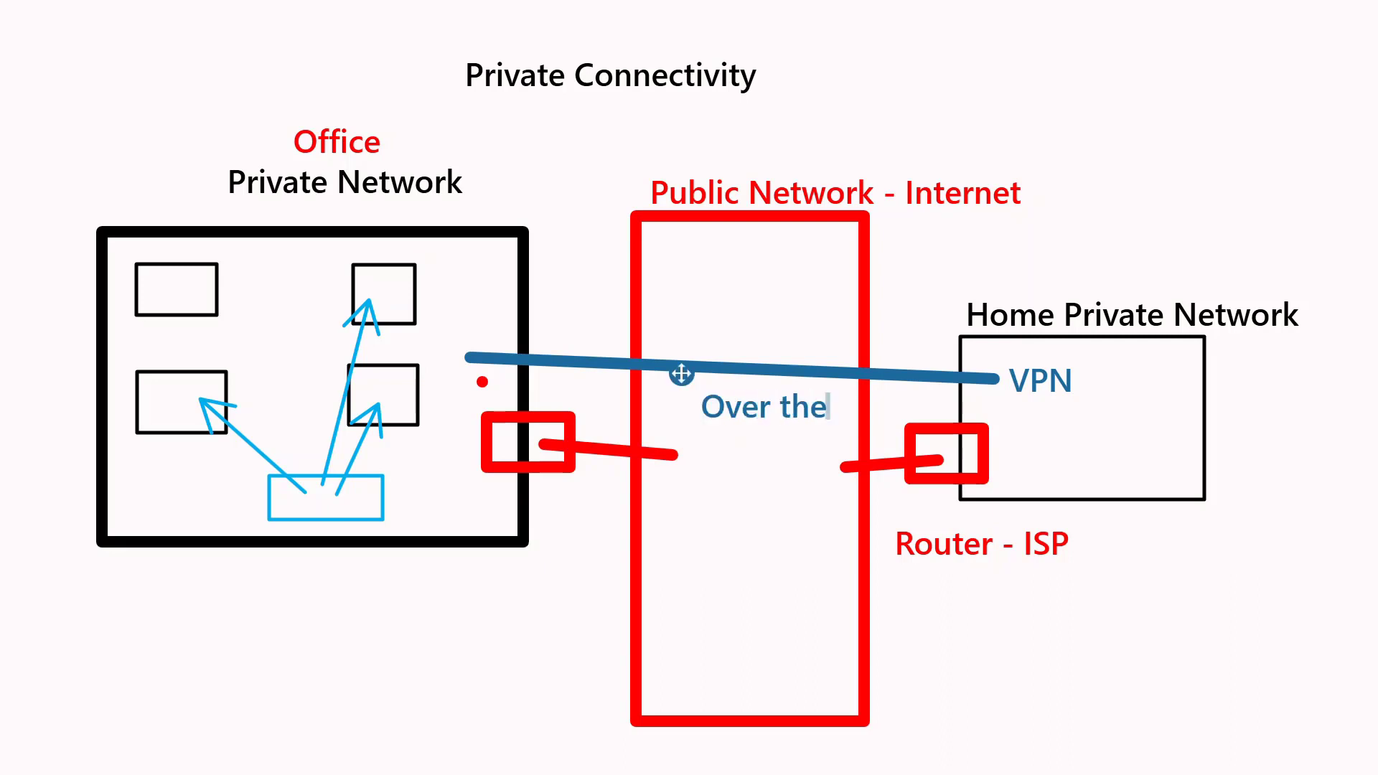
type("Internet")
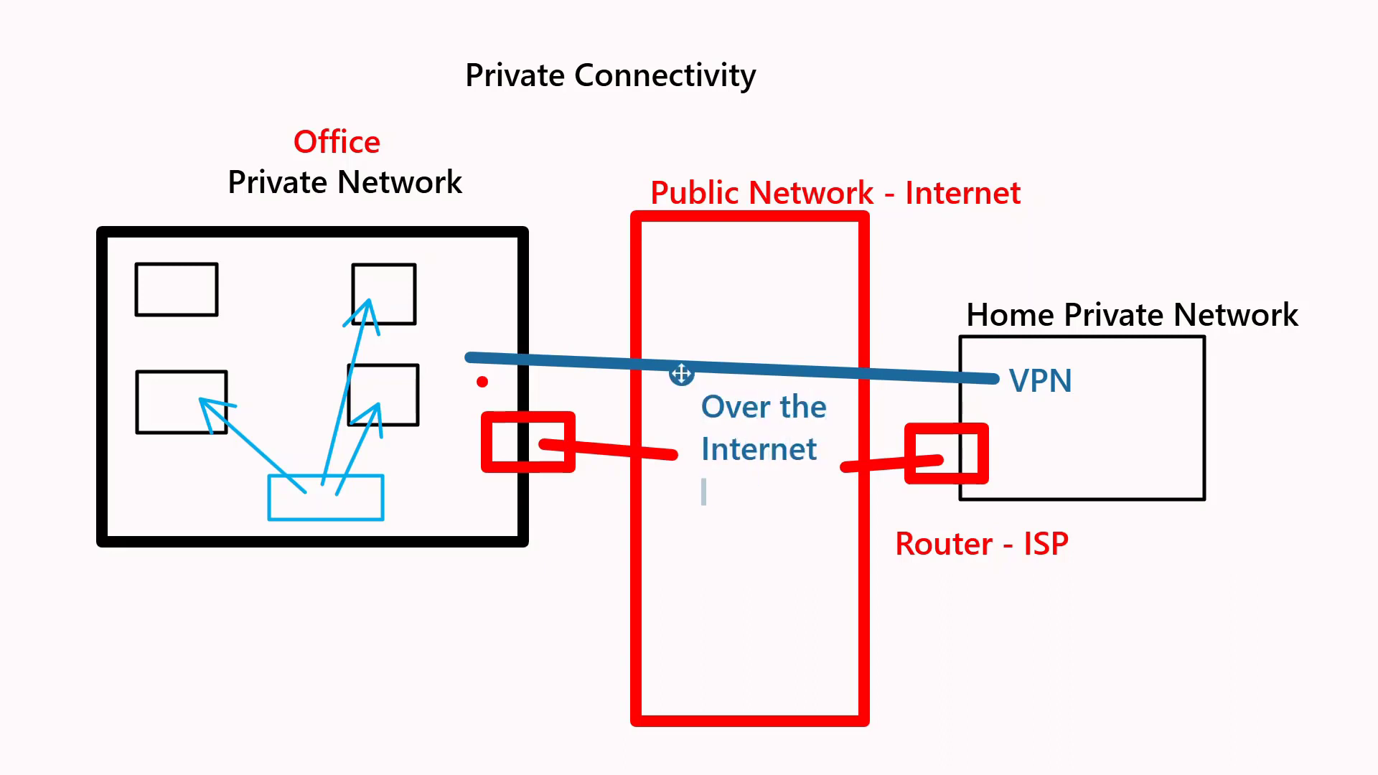
type("- Encrypt")
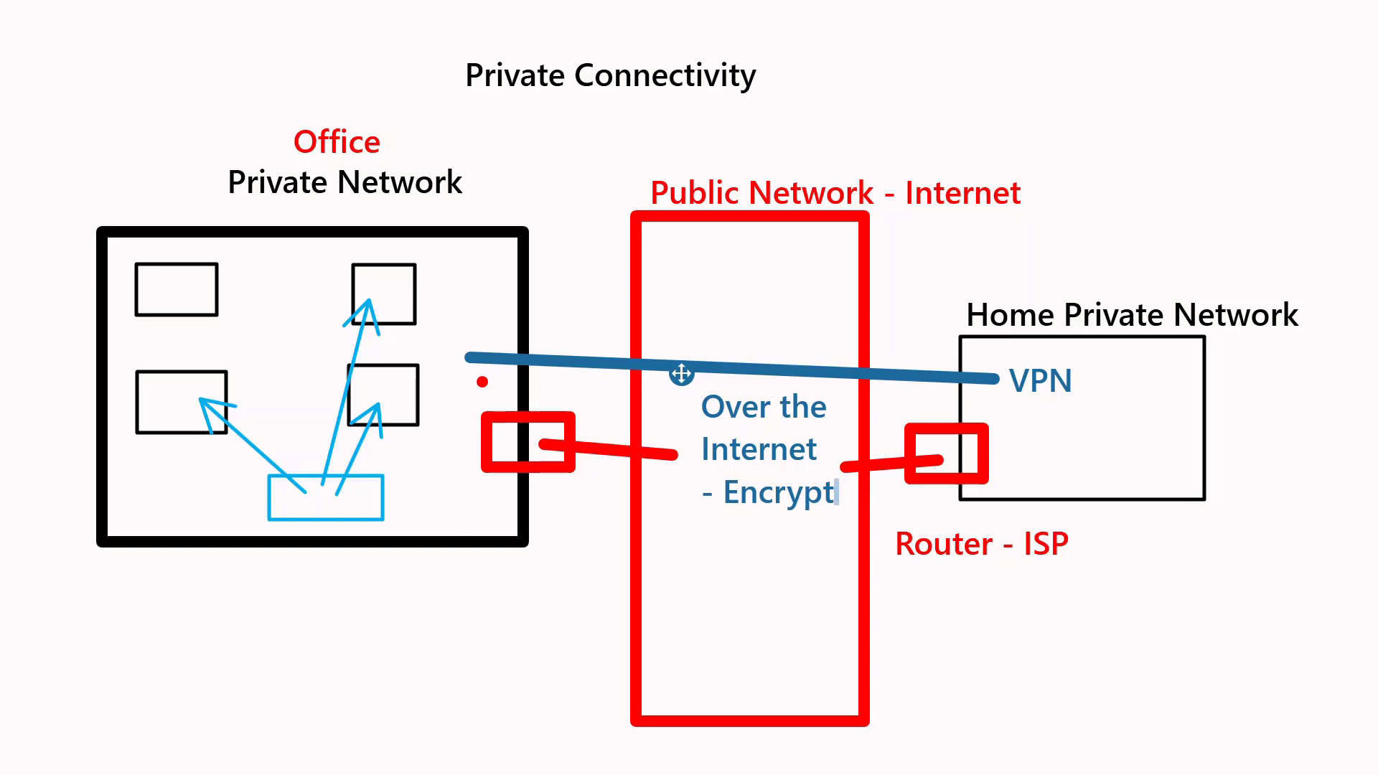
type("ed")
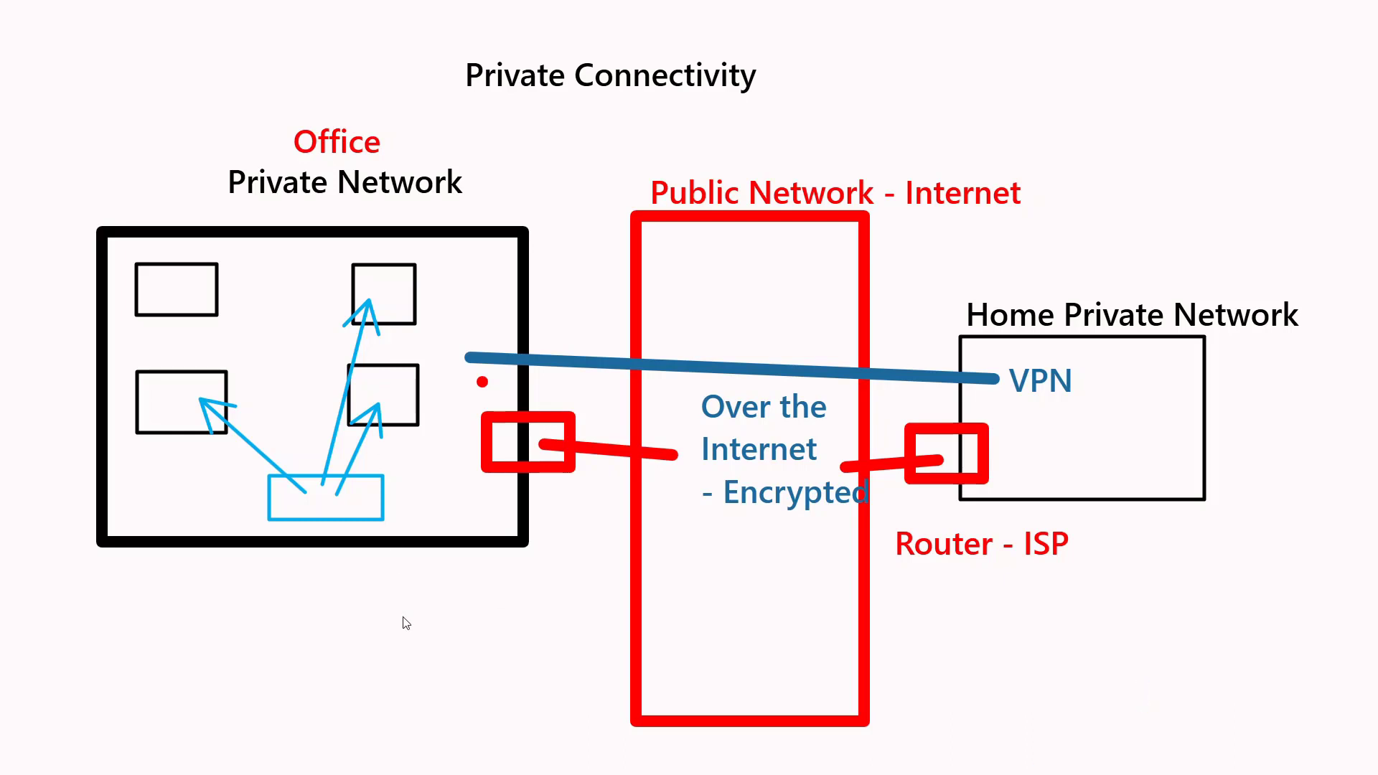
mouse_move(368, 473)
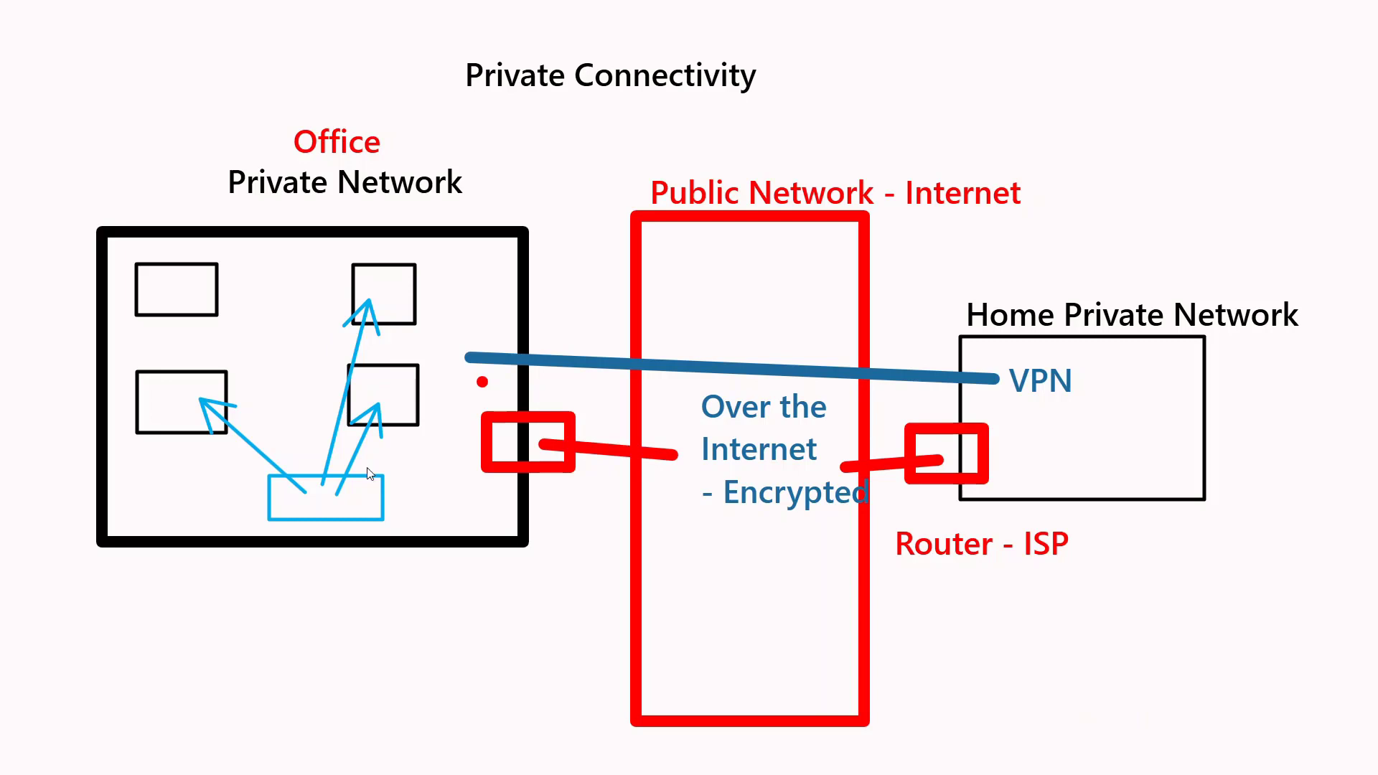
mouse_move(1134, 389)
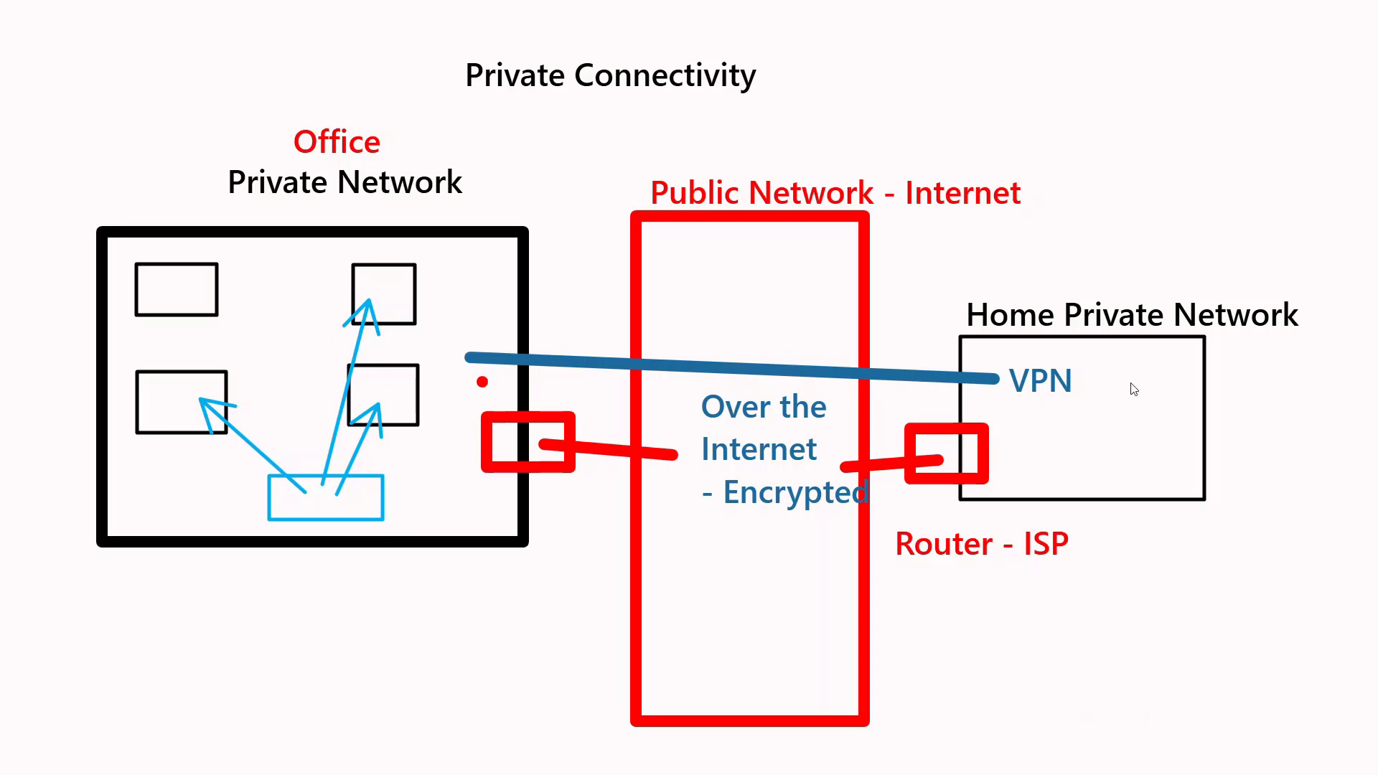
mouse_move(1214, 650)
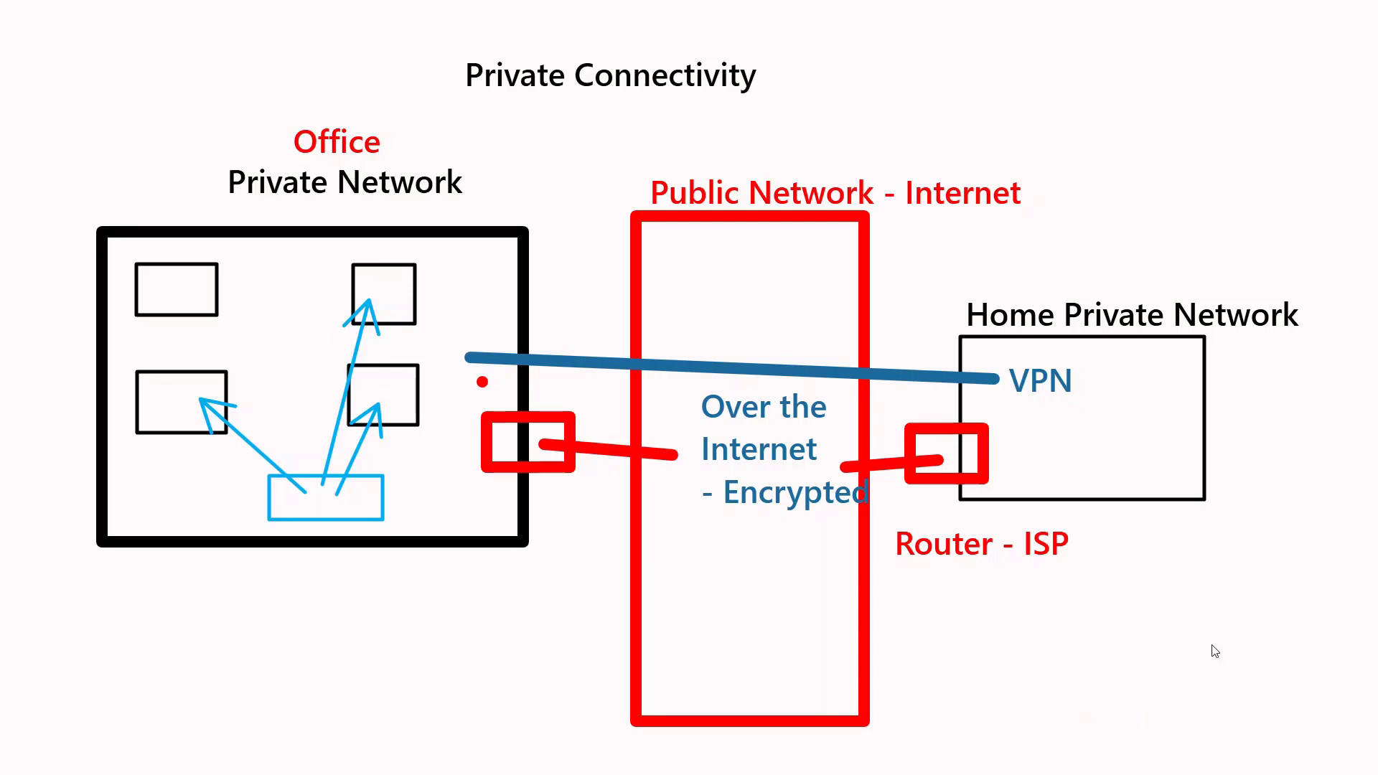
mouse_move(1072, 430)
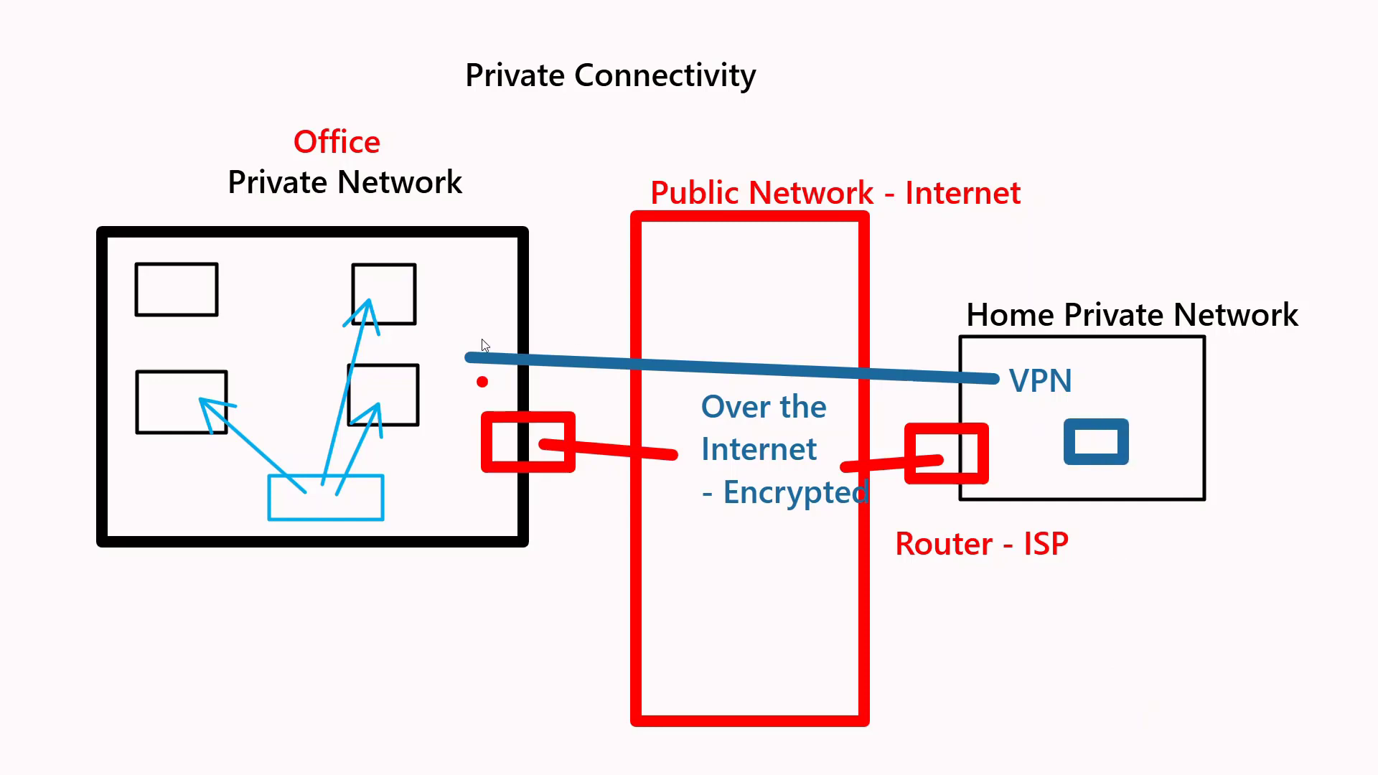
mouse_move(285, 226)
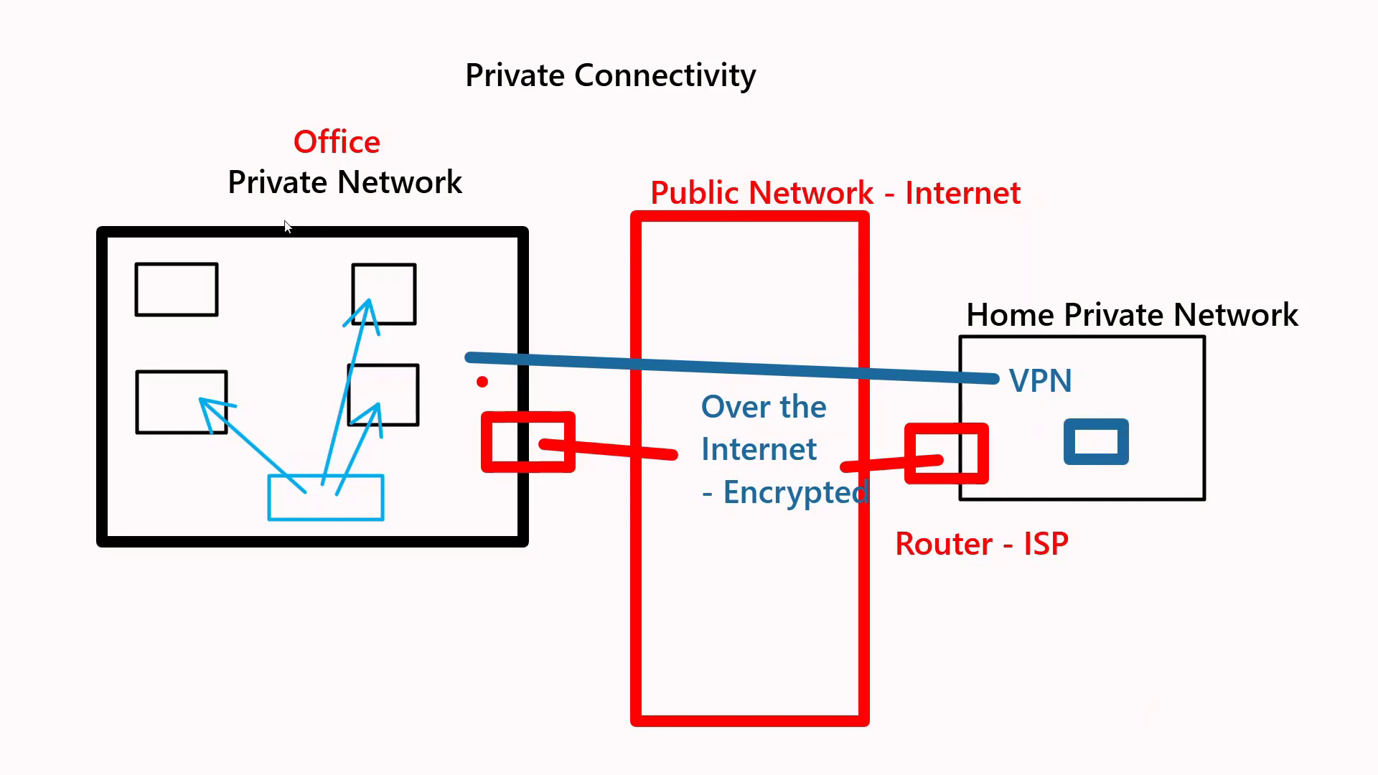
mouse_move(295, 321)
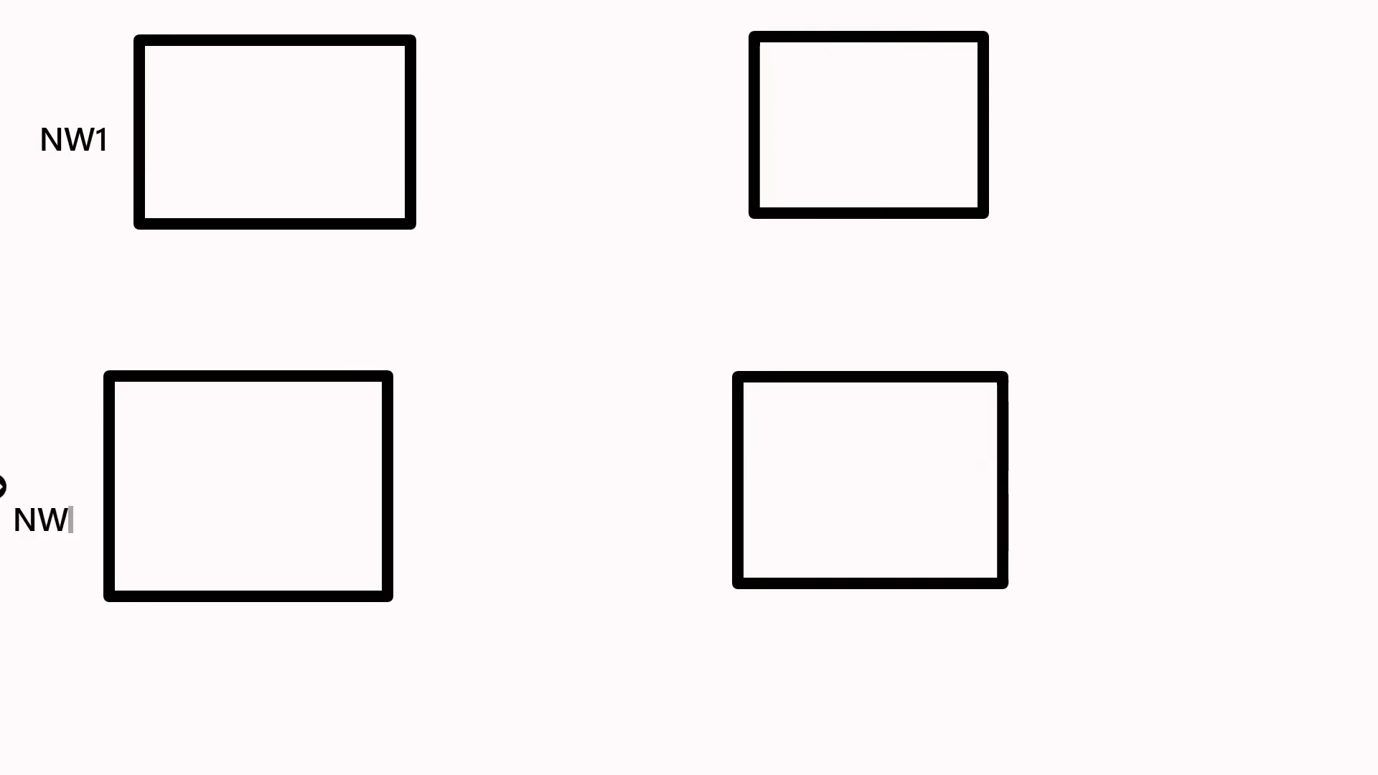
Step: Add the NW4 label and the caption 'VPN /Leased Line' below the boxes
left_click_drag(62, 519, 1103, 483)
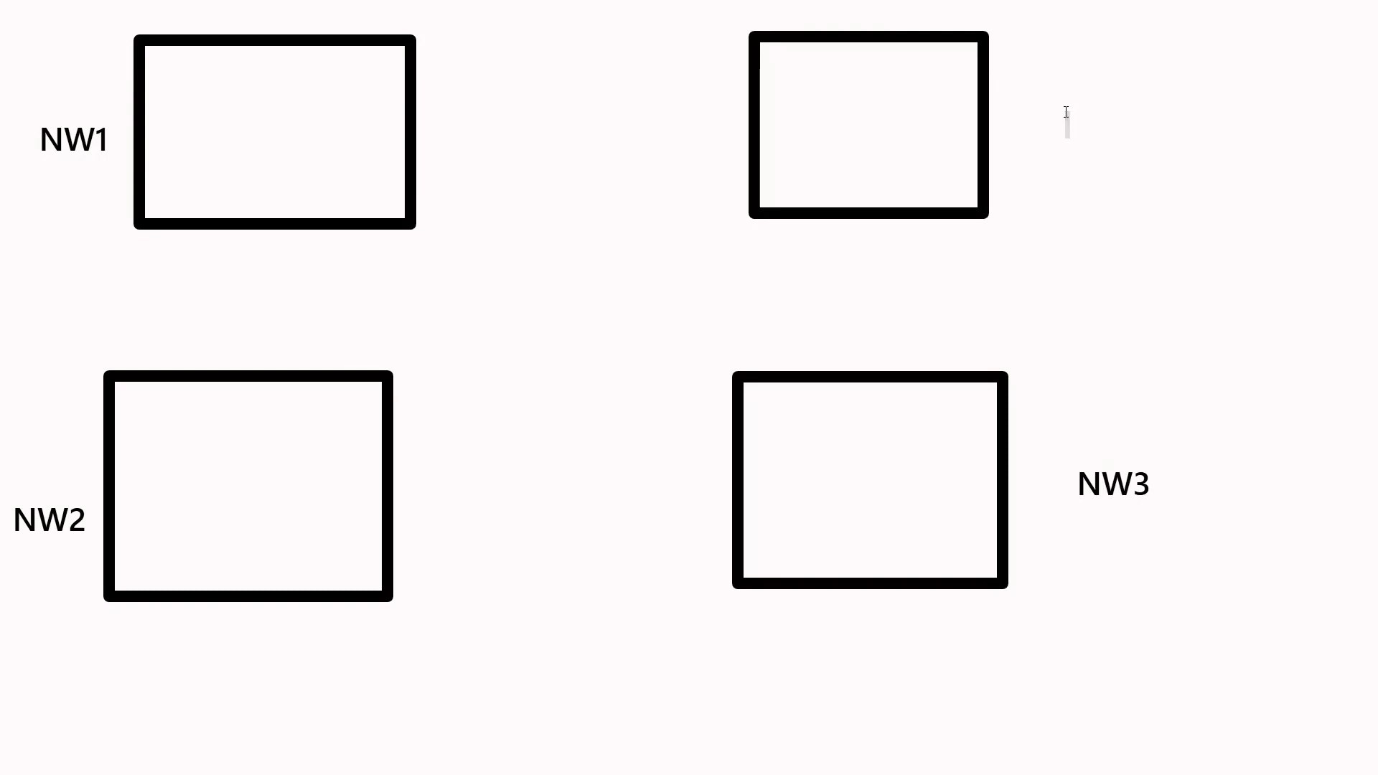
type("NW4")
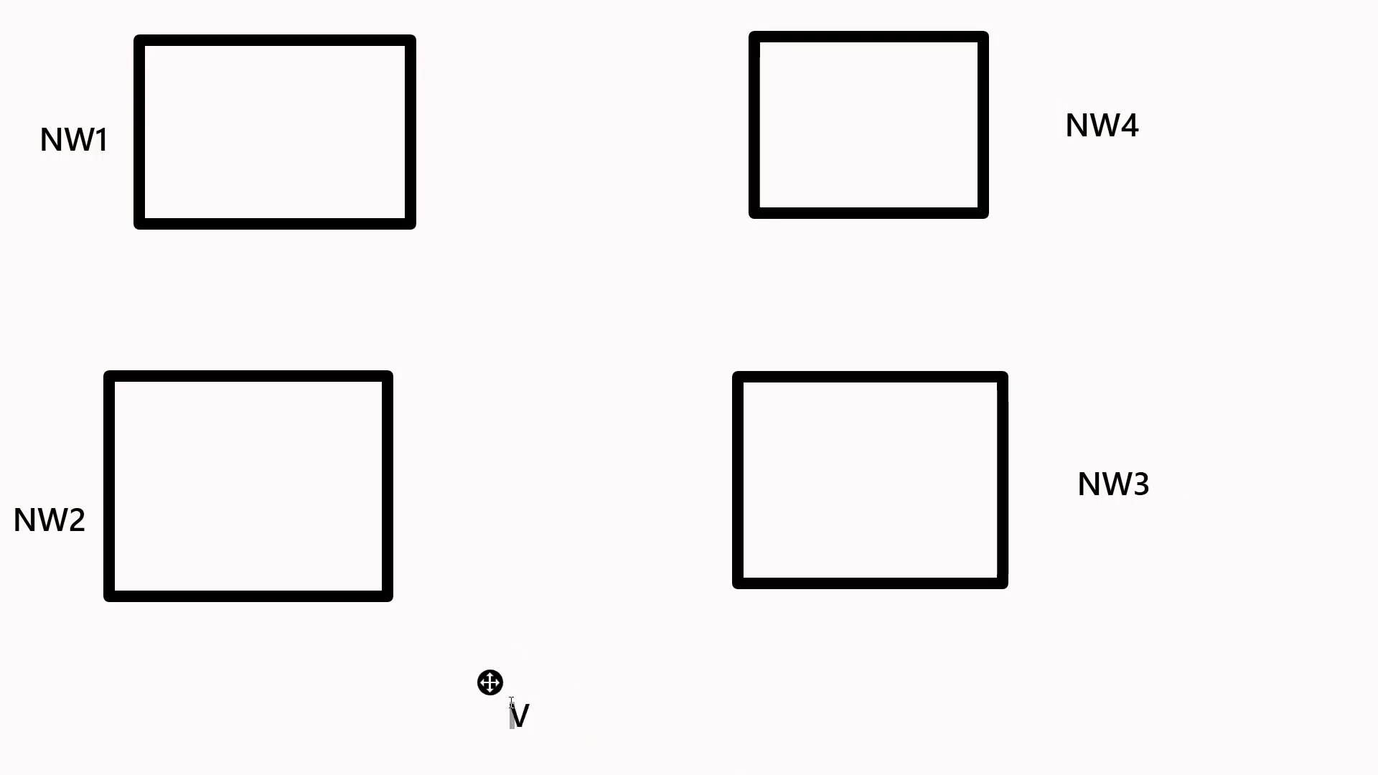
type("VPN")
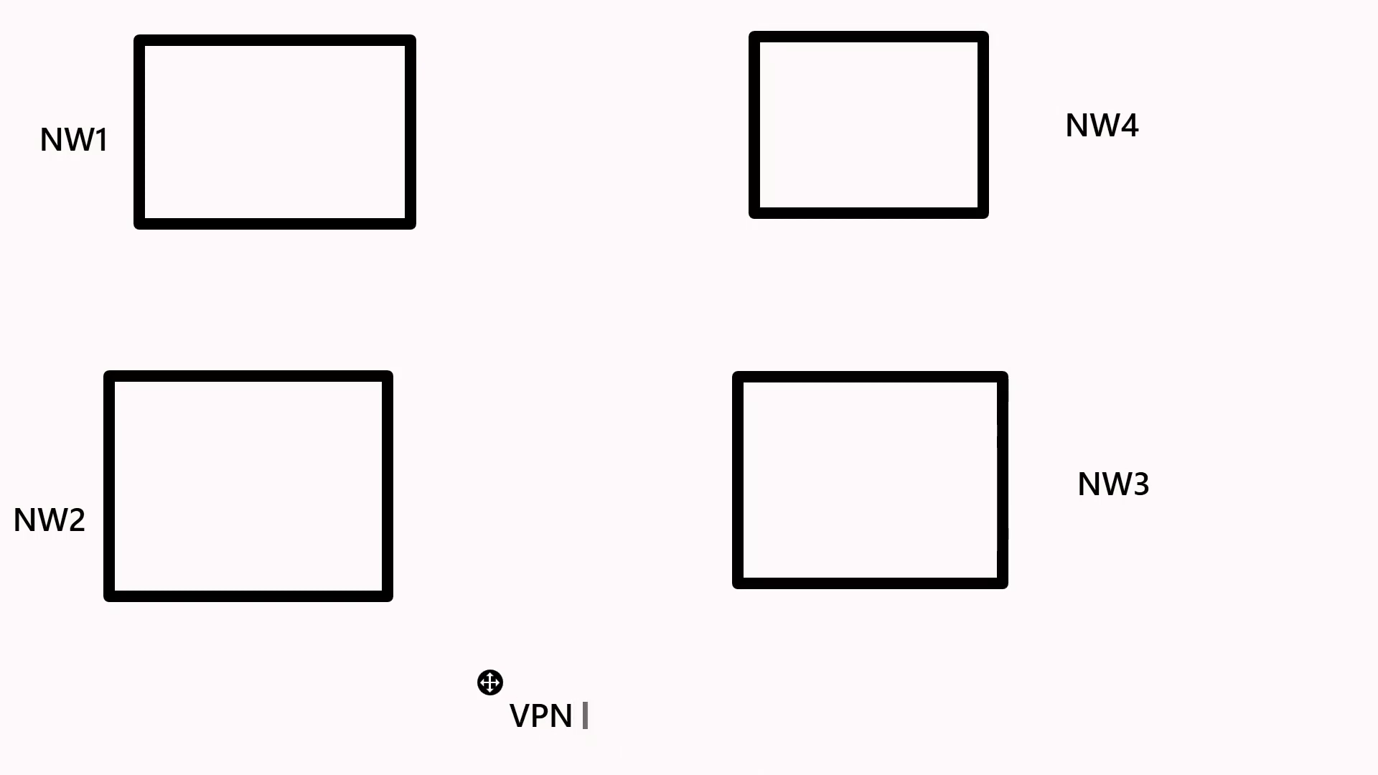
type("/Leased")
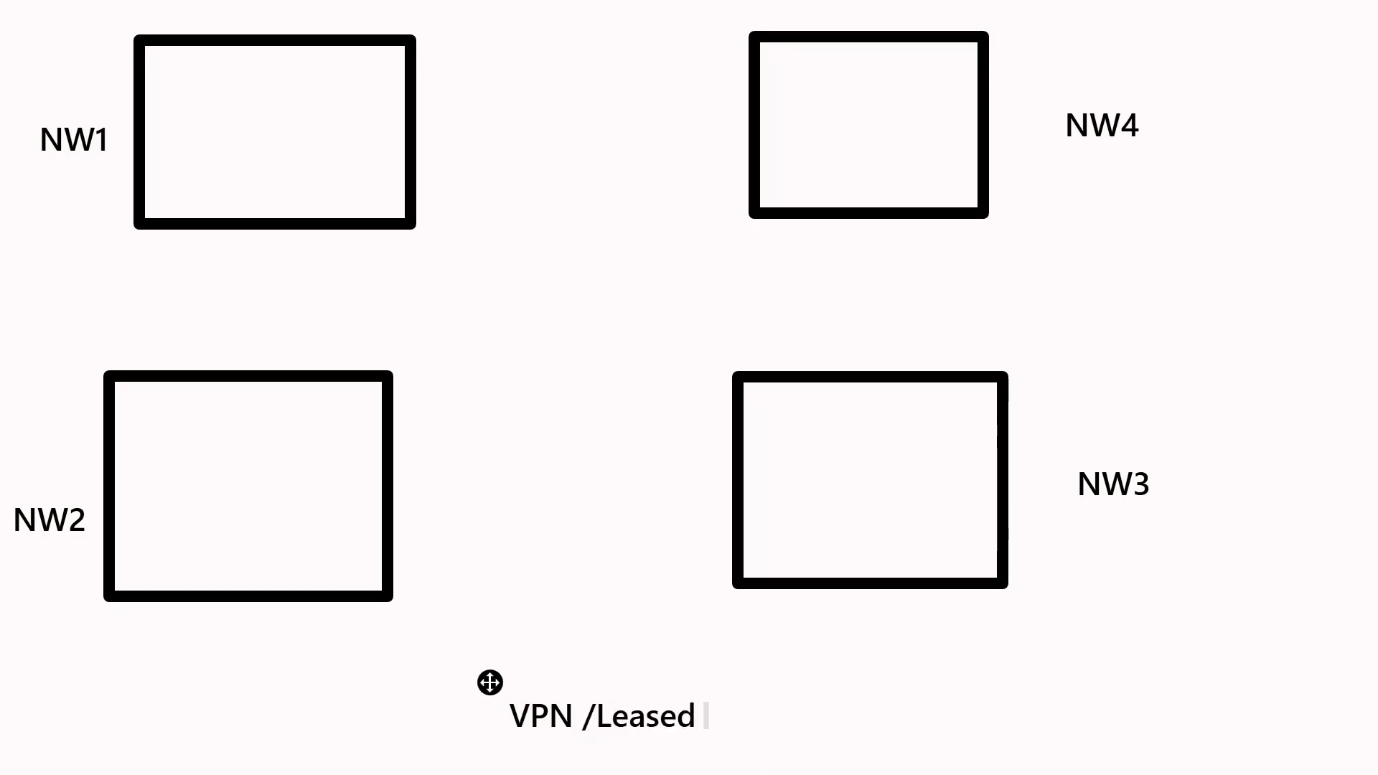
type("Line")
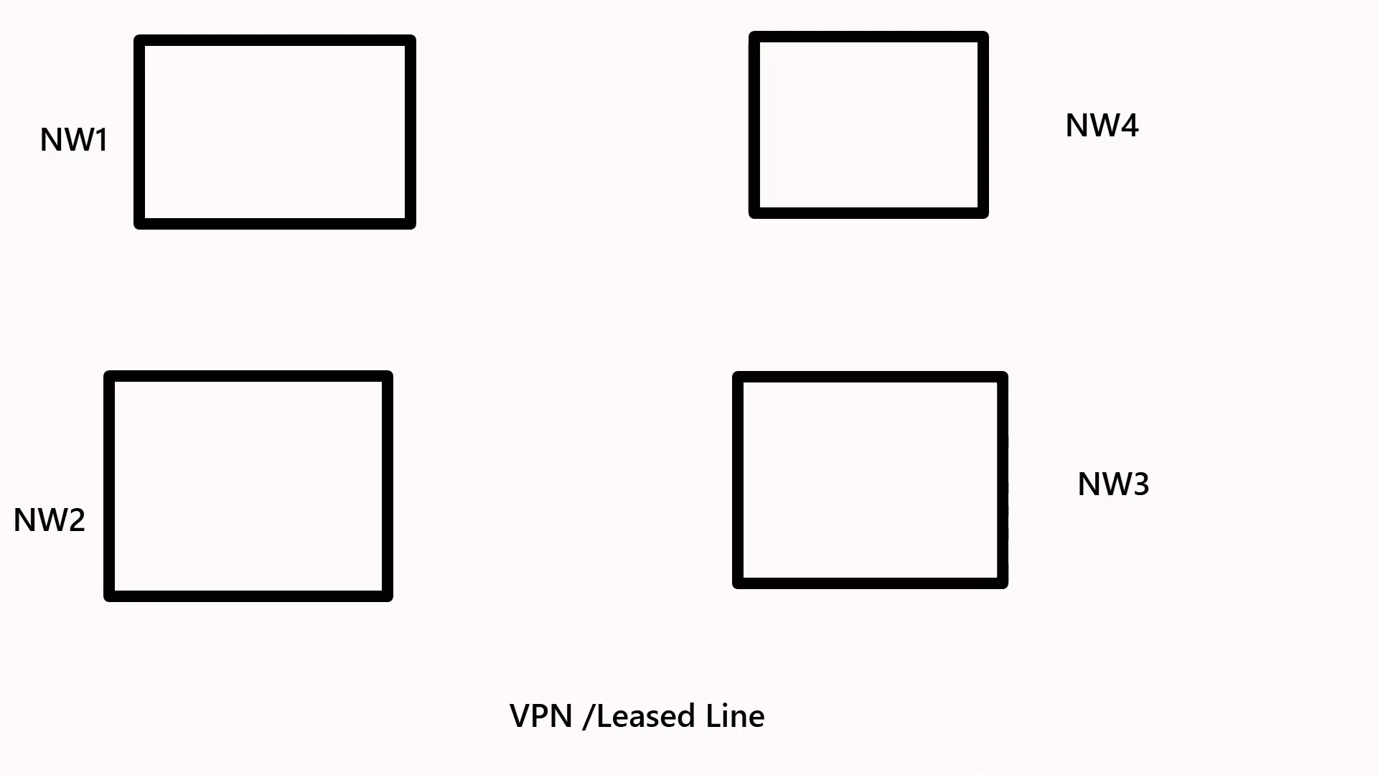
left_click_drag(268, 155, 824, 155)
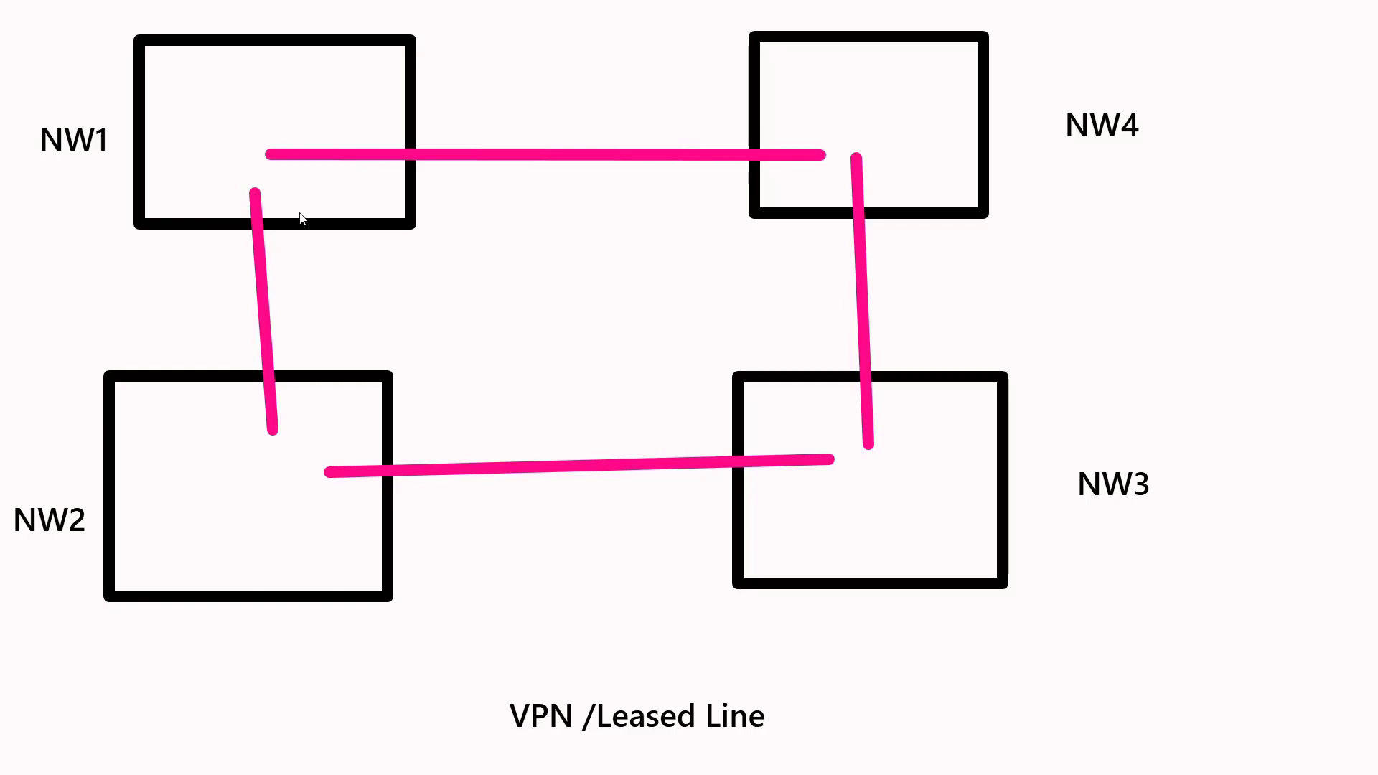
mouse_move(645, 364)
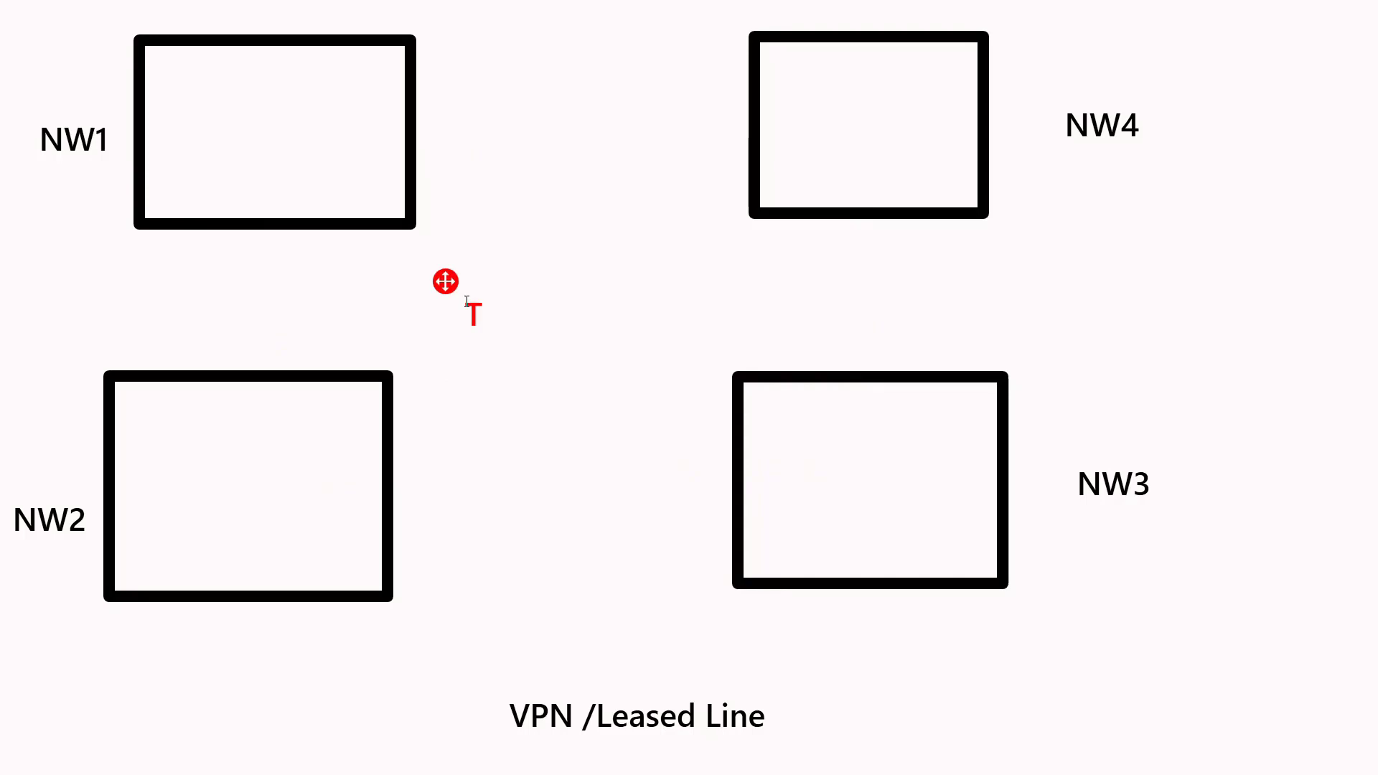
Step: Add 'Telecom Providers', draw red trunk lines to the networks, and caption 'Private Connectivity'
type("Telecom Provide")
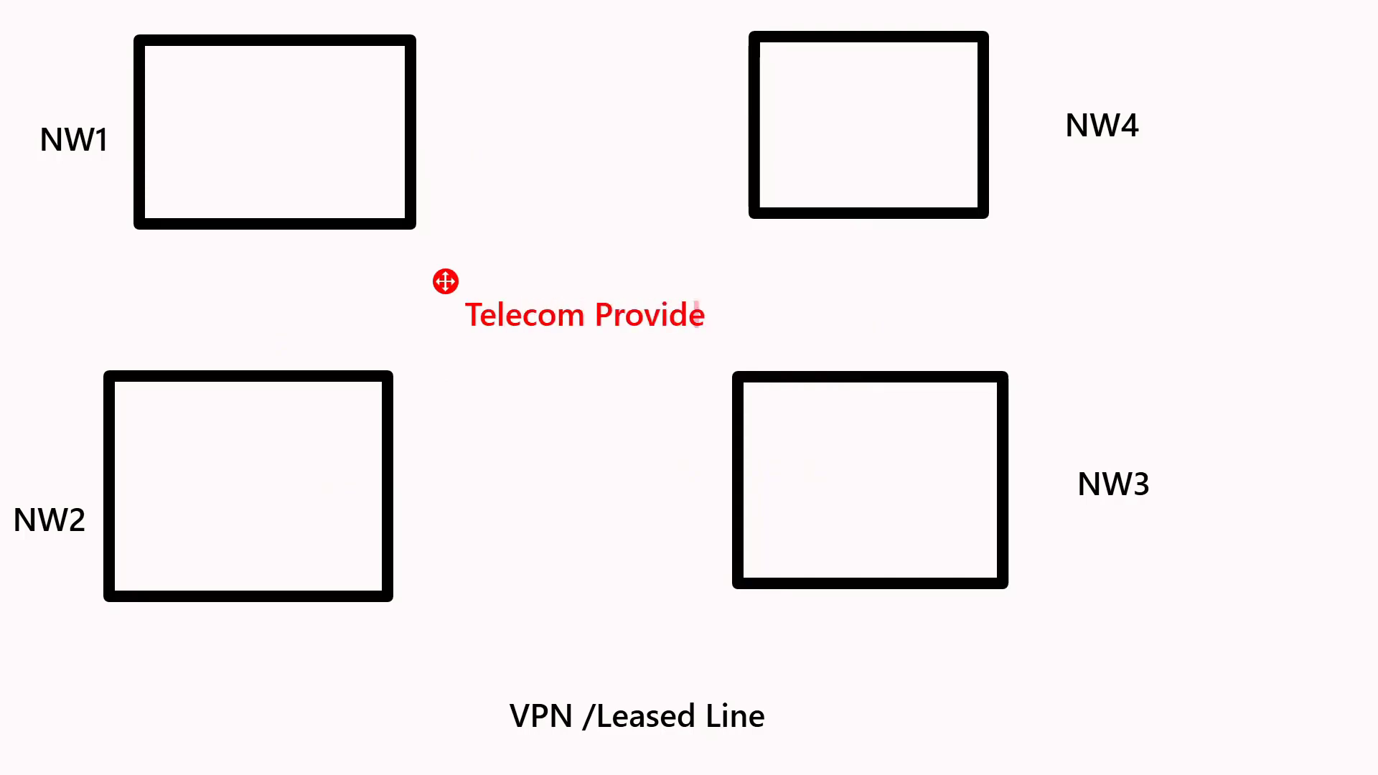
type("rs")
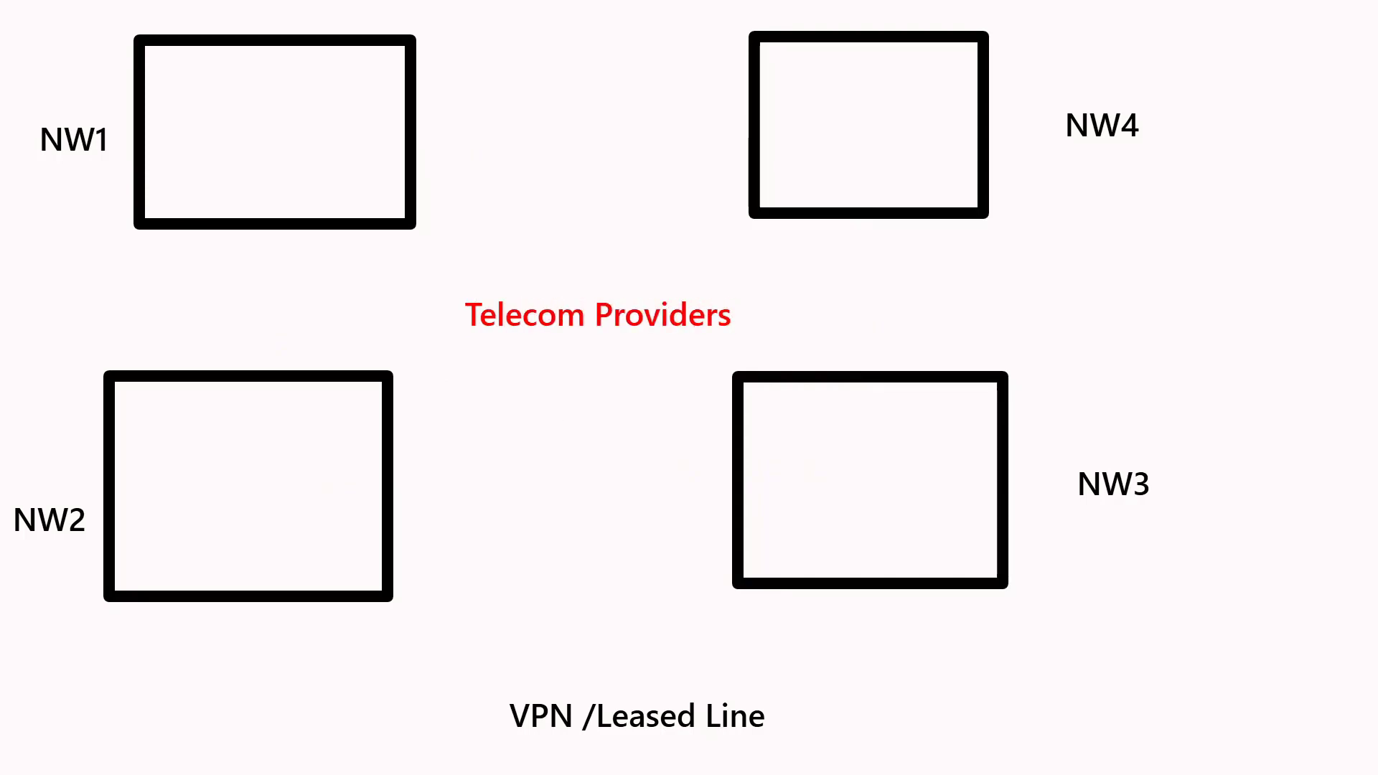
left_click_drag(590, 97, 578, 446)
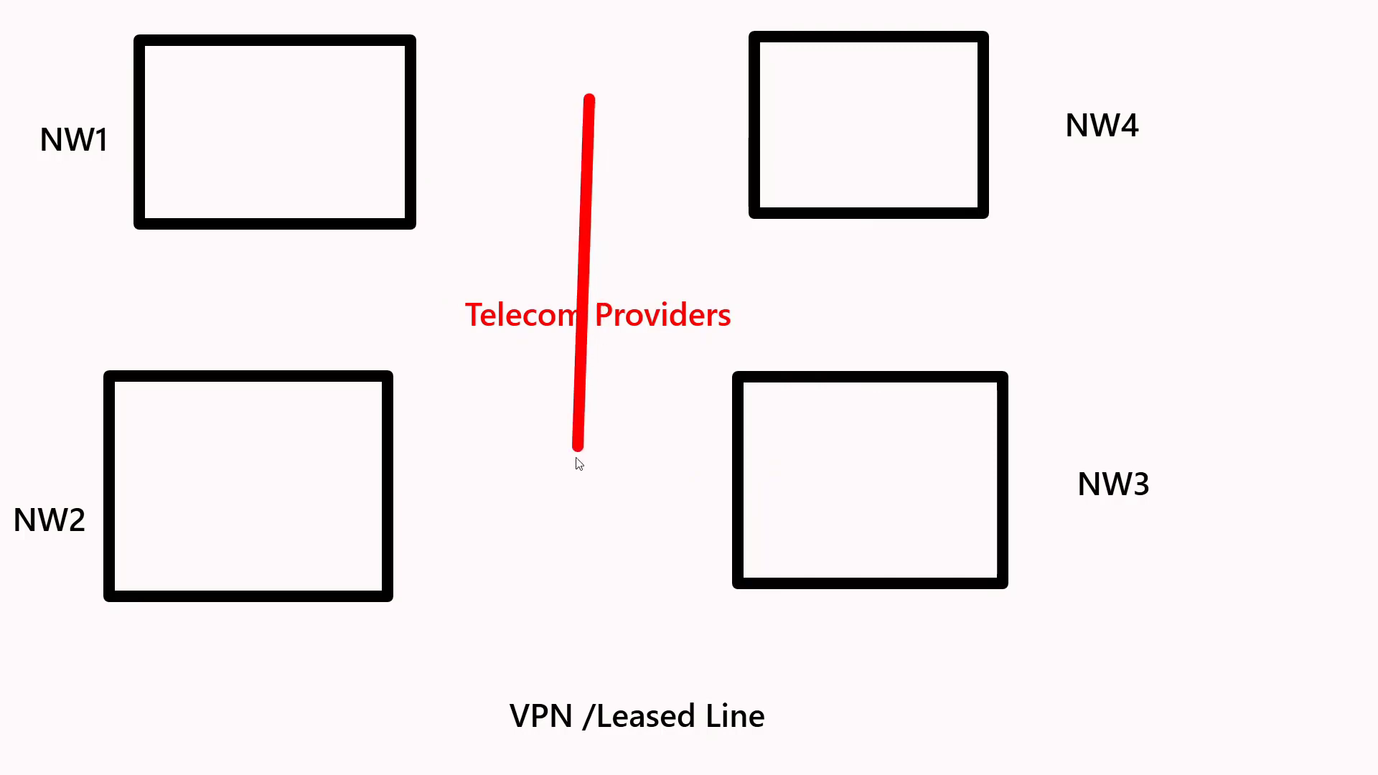
left_click_drag(439, 534, 681, 543)
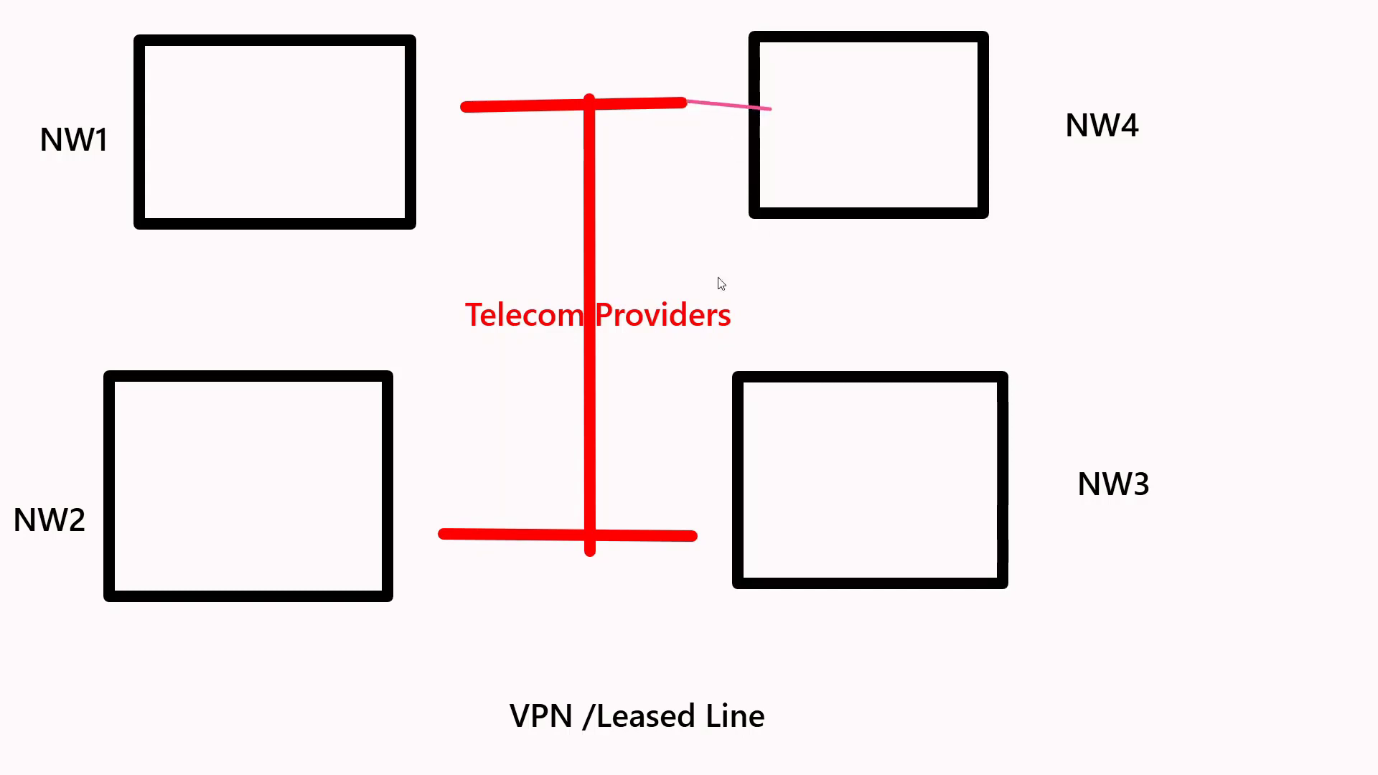
left_click_drag(694, 535, 769, 531)
type("Private C")
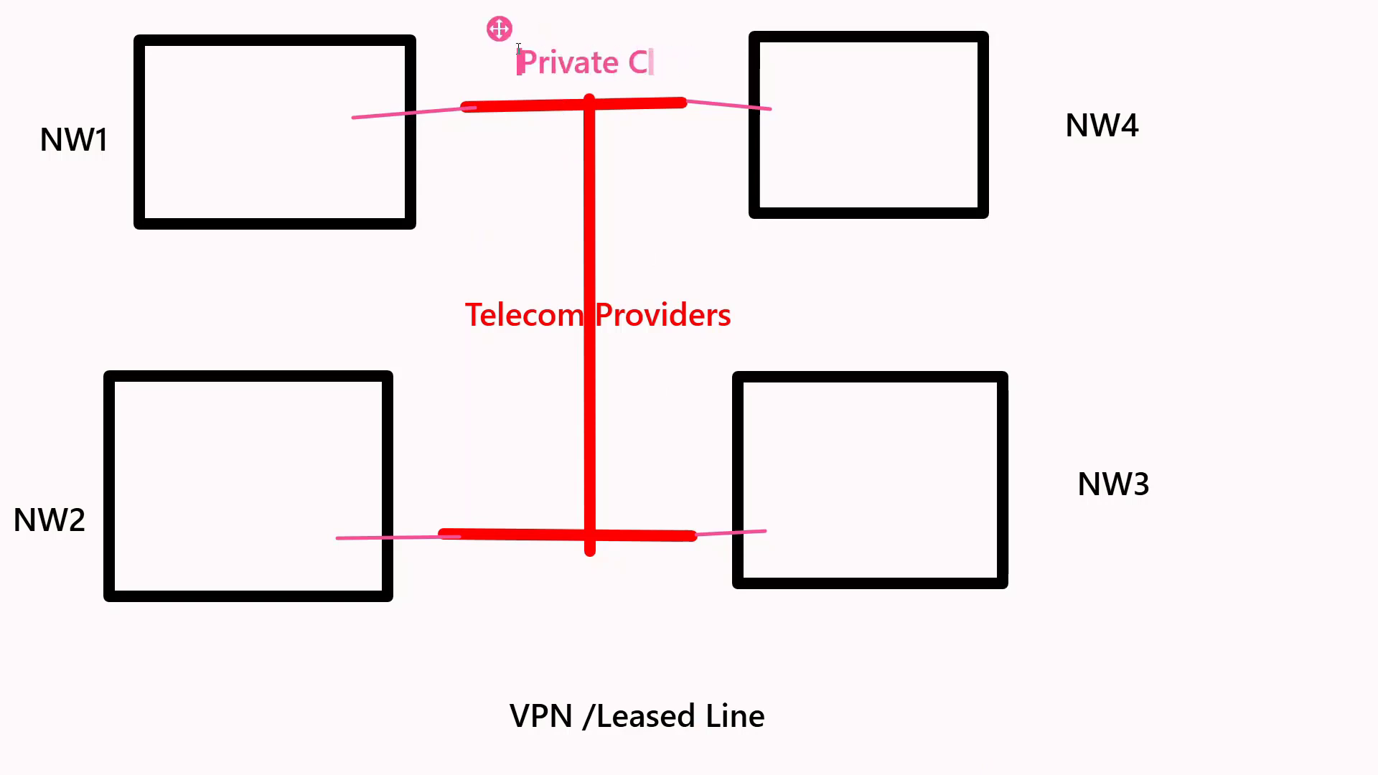
type("onnectivity")
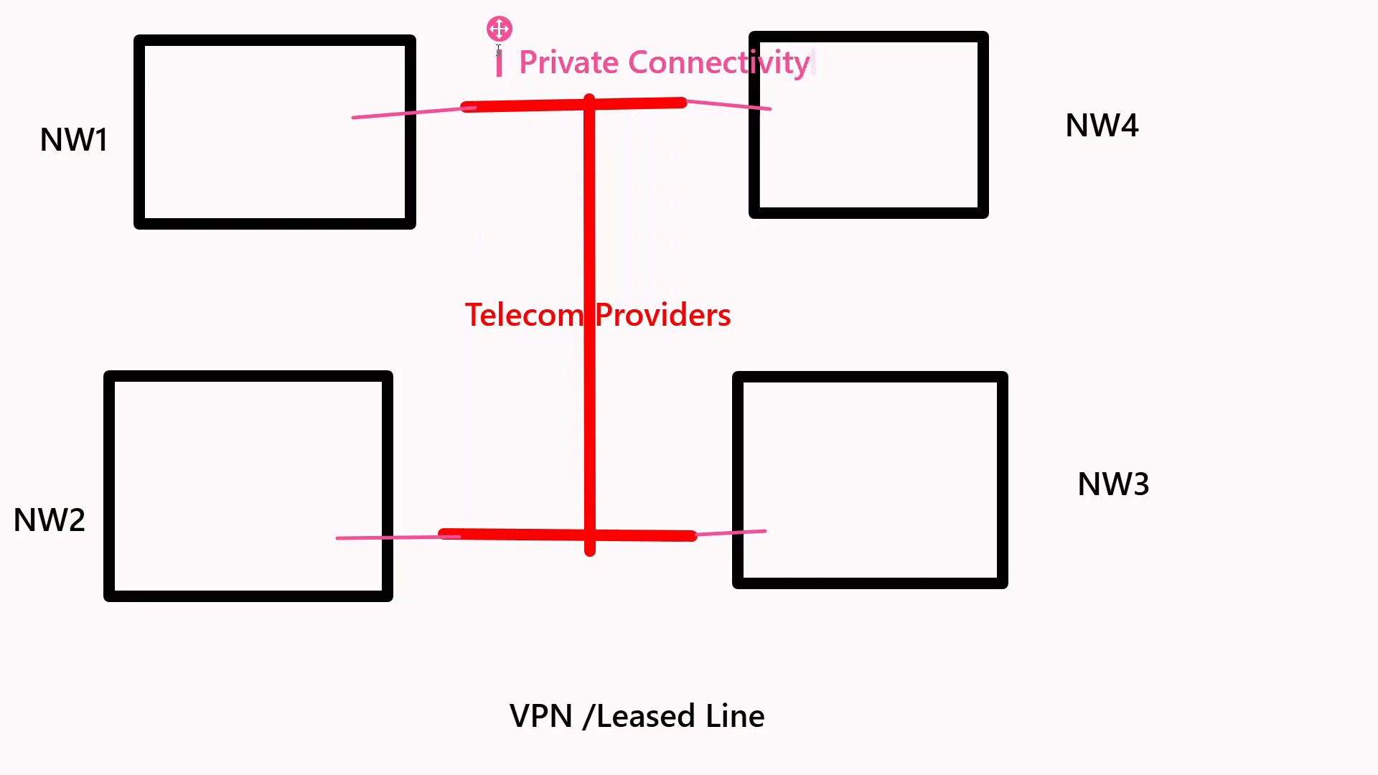
type("Le")
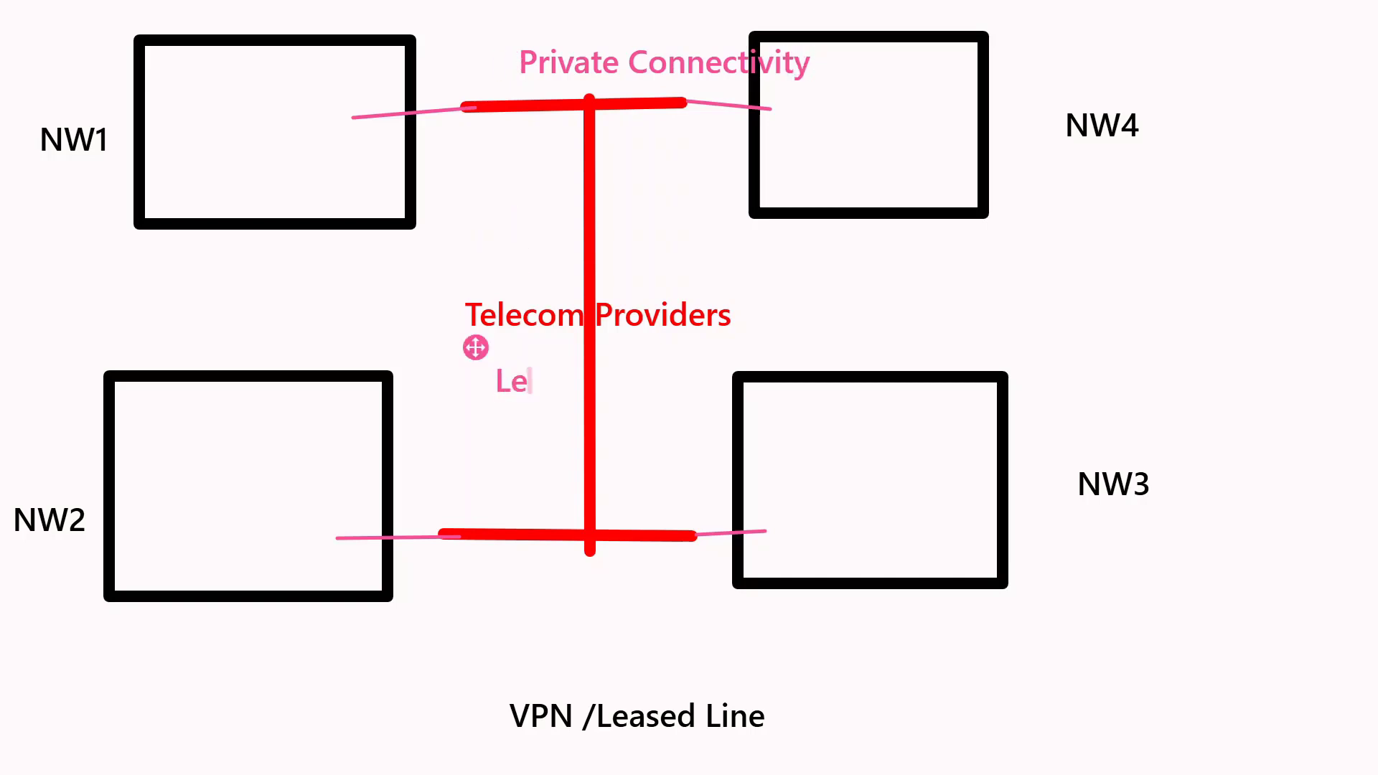